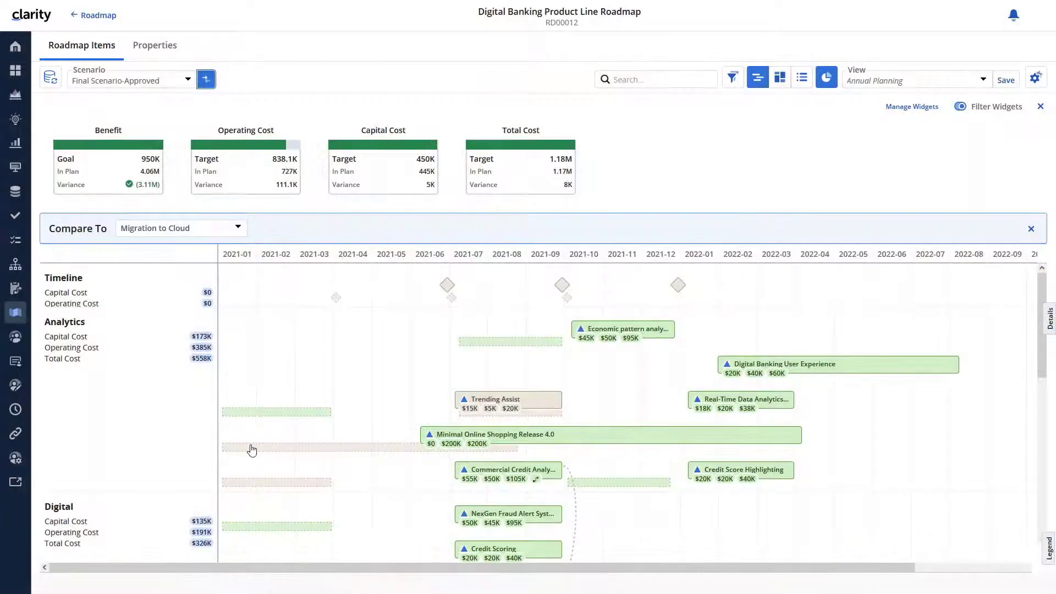
mouse_move(488, 451)
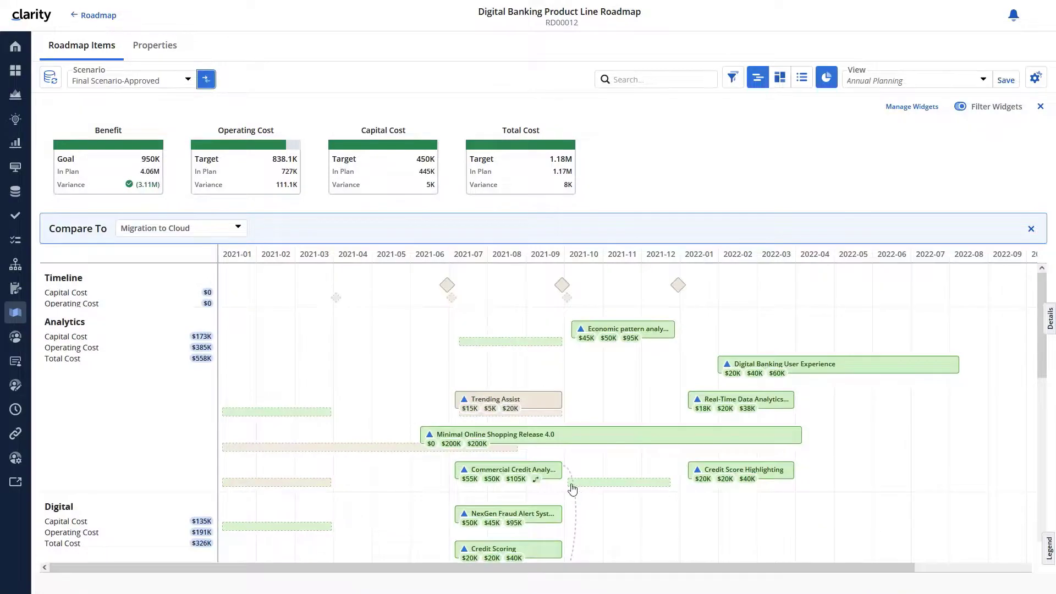
Open the Digital Banking Product Line Roadmap and display its items as a timeline.
click(14, 312)
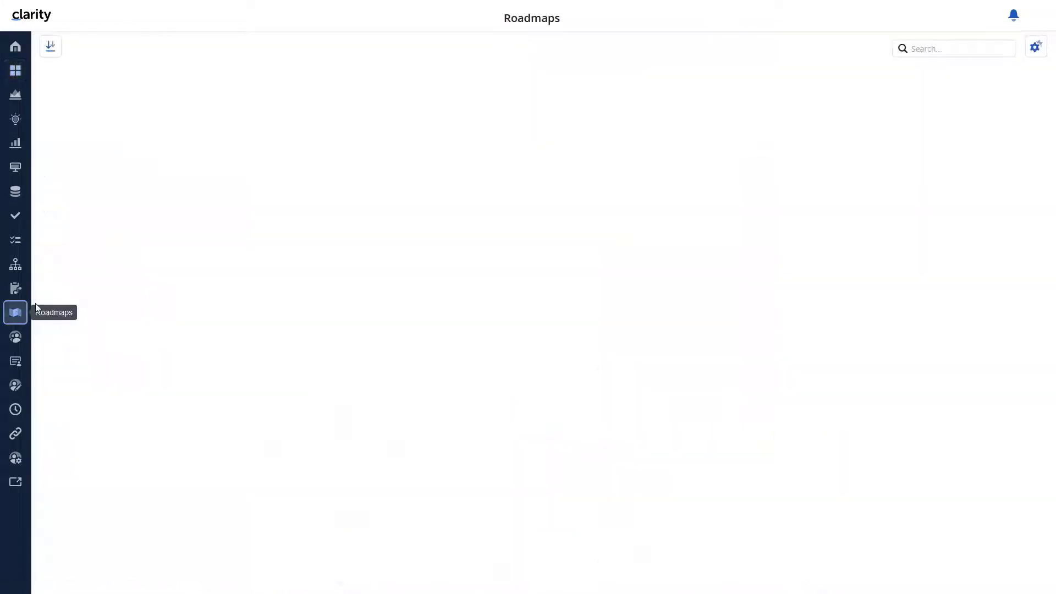
click(14, 312)
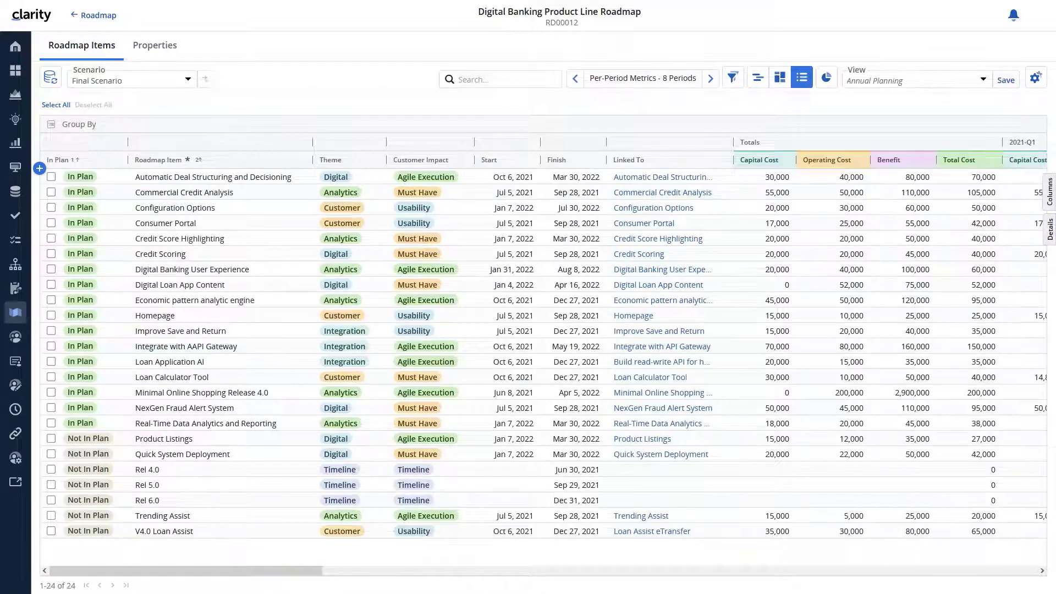
mouse_move(767, 102)
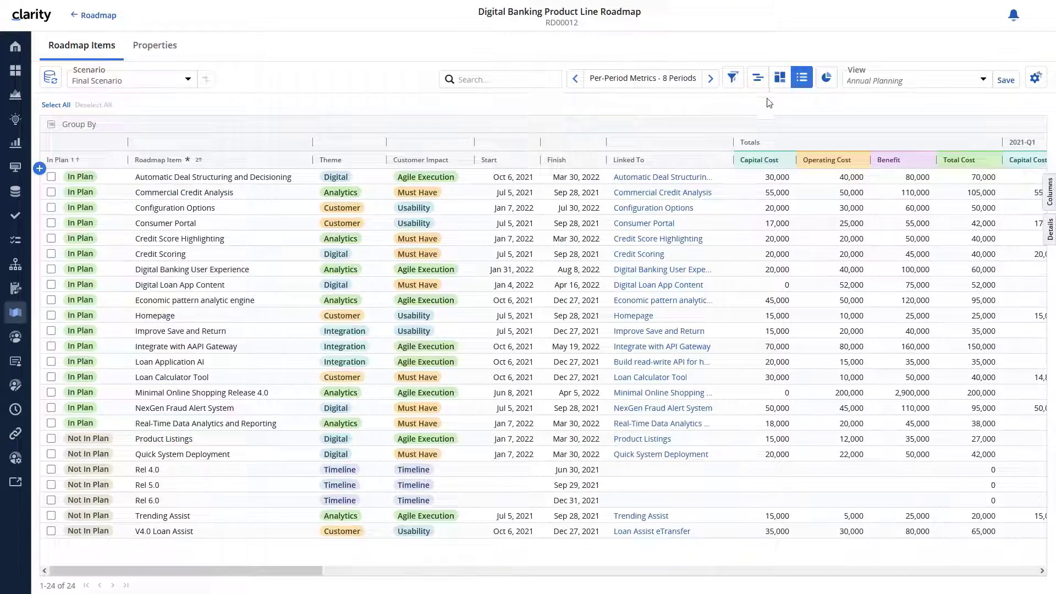
click(757, 78)
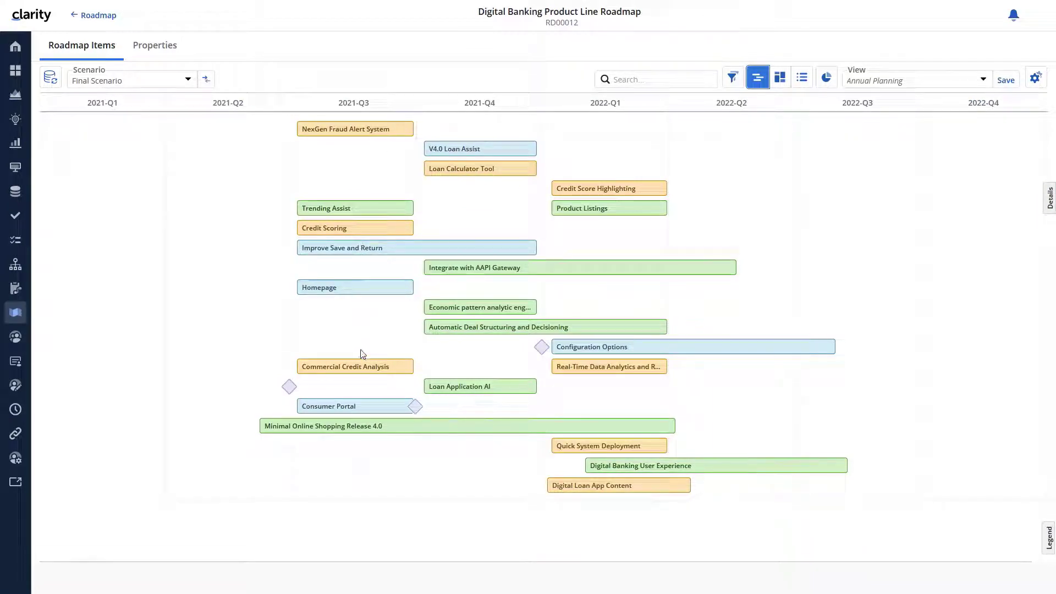
mouse_move(363, 366)
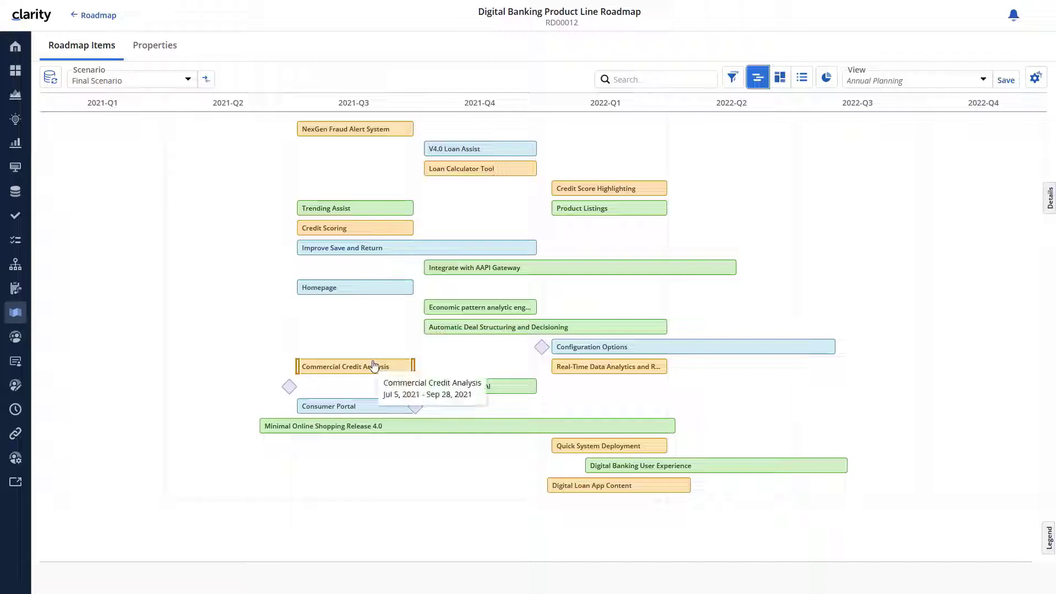
mouse_move(948, 154)
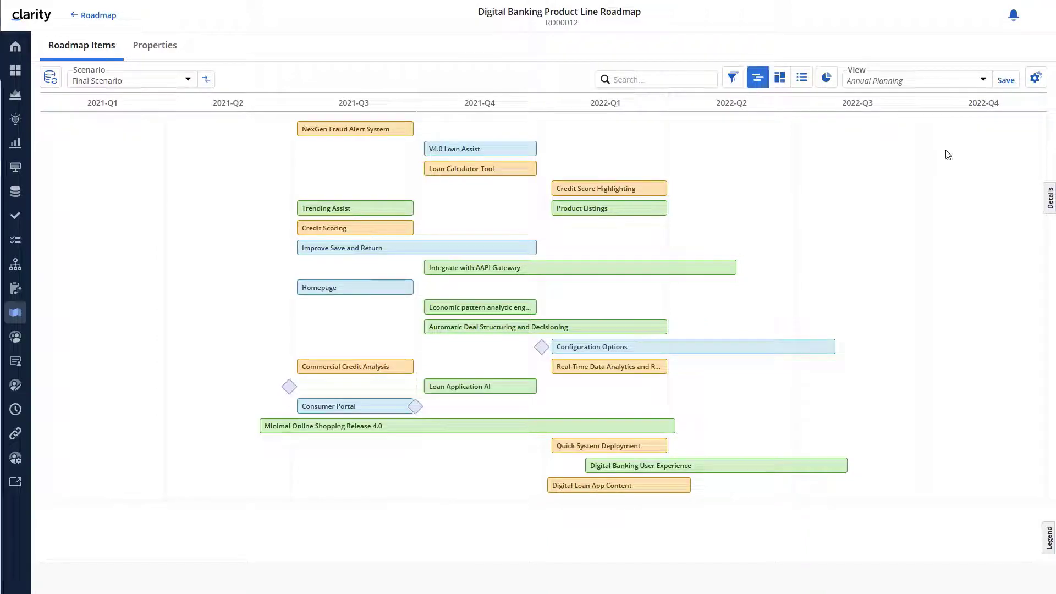
Set timeline periods to Months, show agreements, and add Capital, Operating and Total Cost metrics.
click(1036, 77)
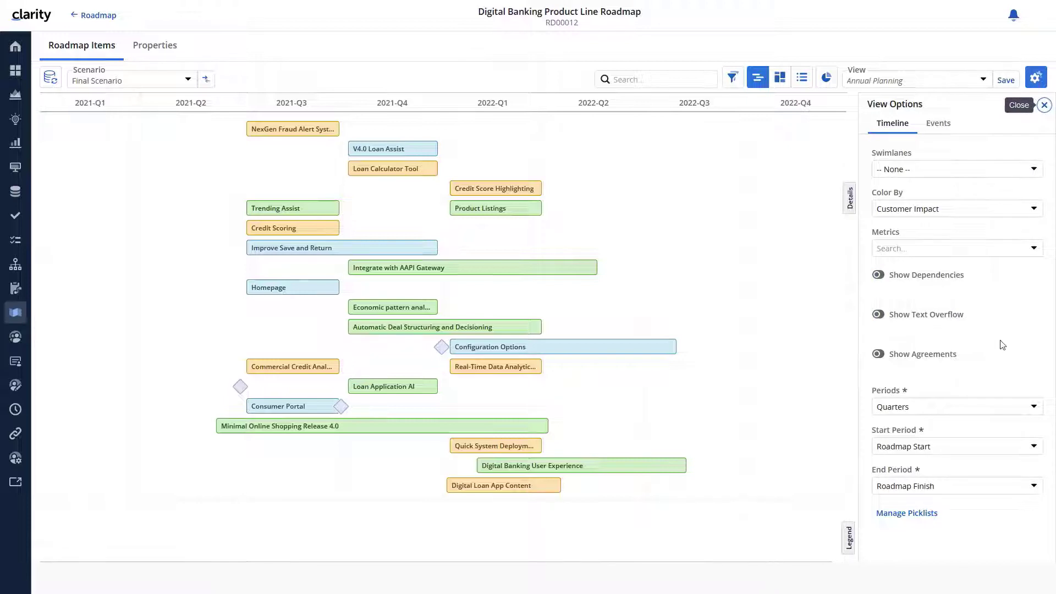
mouse_move(996, 396)
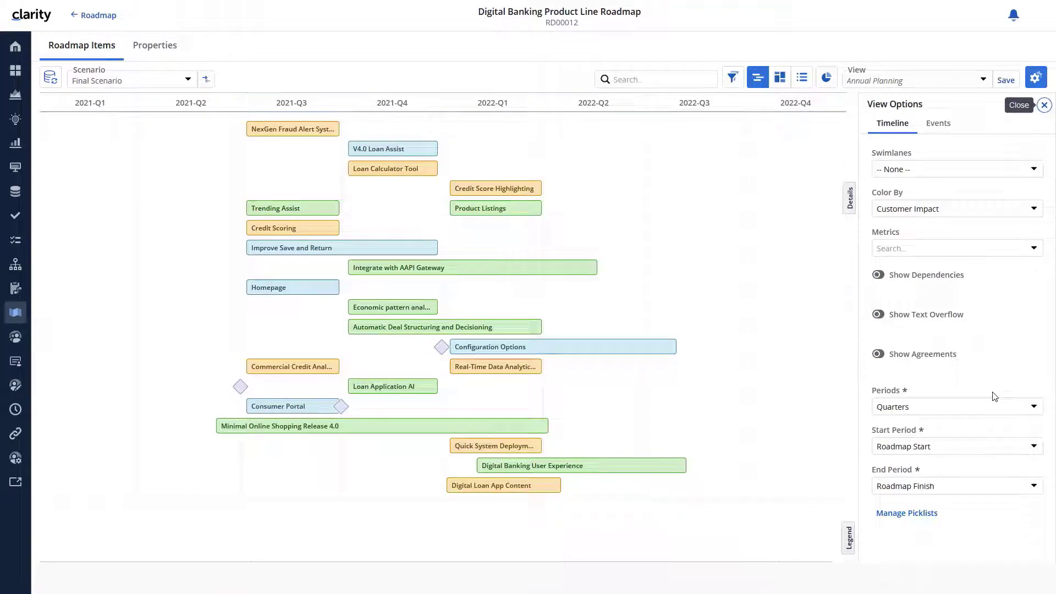
click(1033, 406)
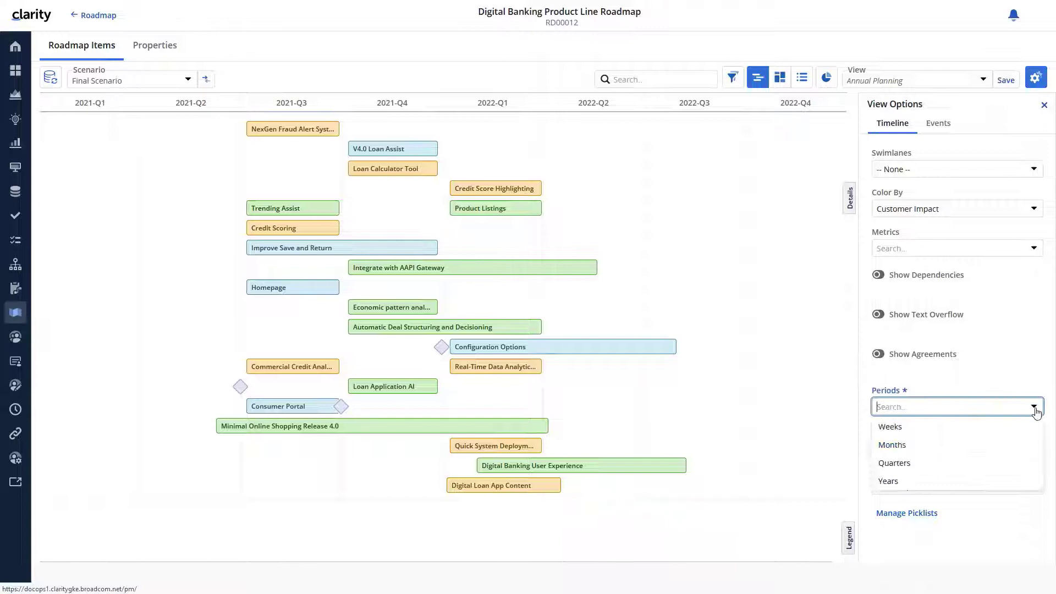
click(893, 444)
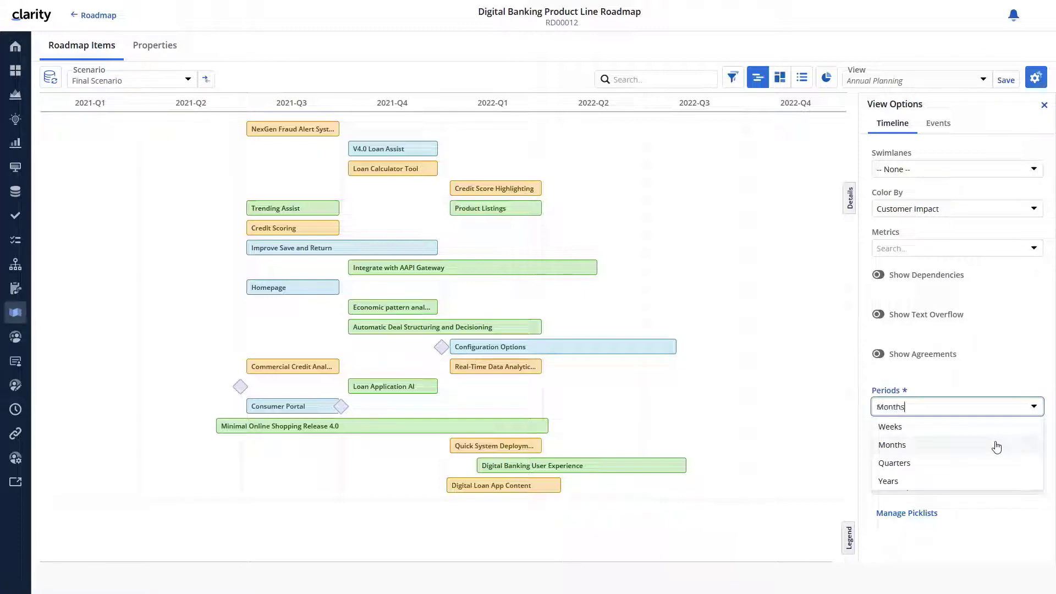
click(892, 445)
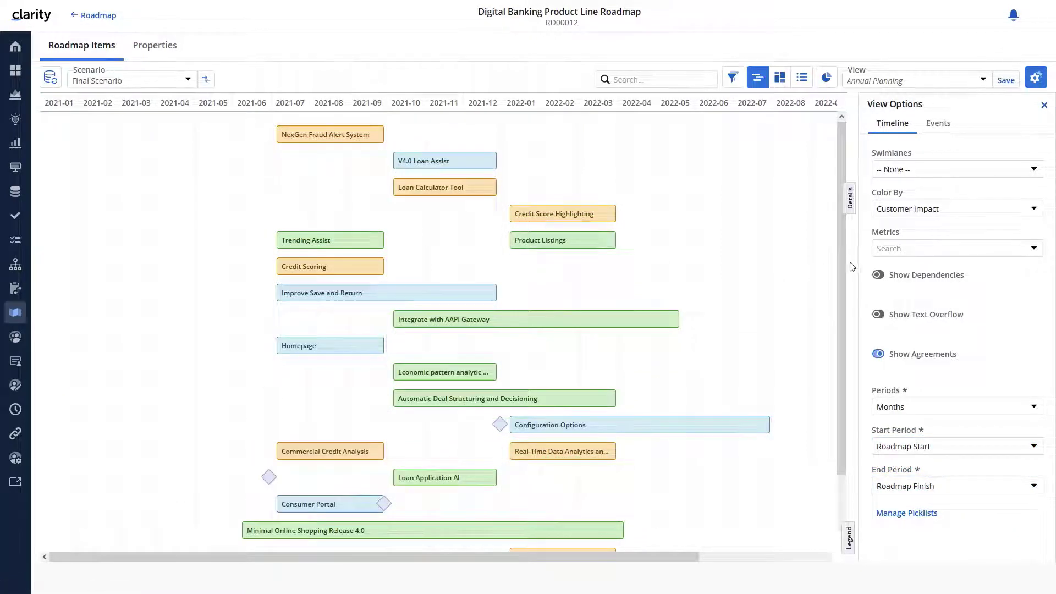
text(Cos)
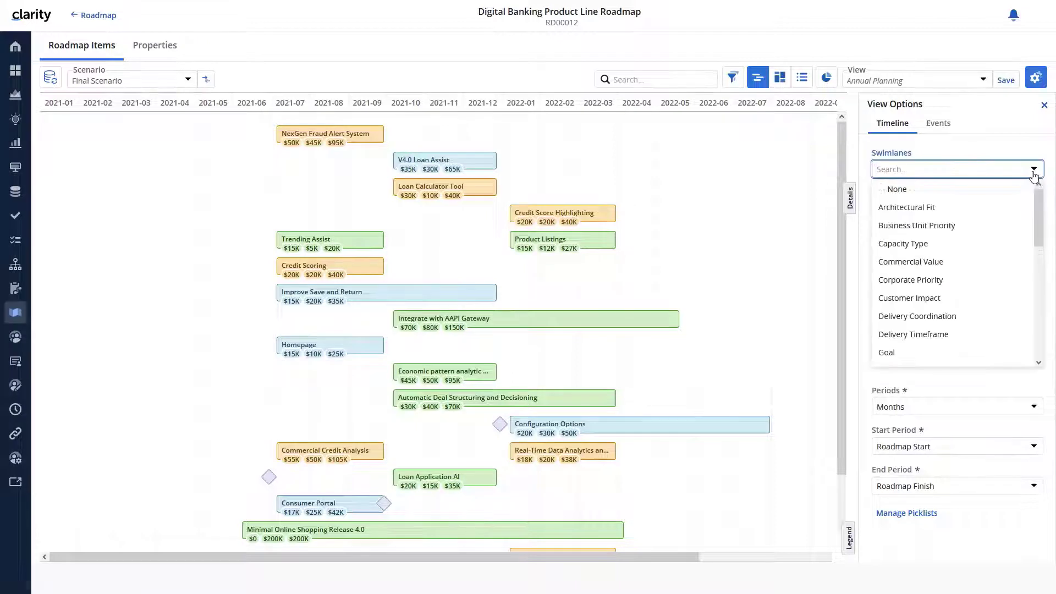
Group roadmap items into Theme swimlanes, each with its own cost subtotals.
scroll(down, 3)
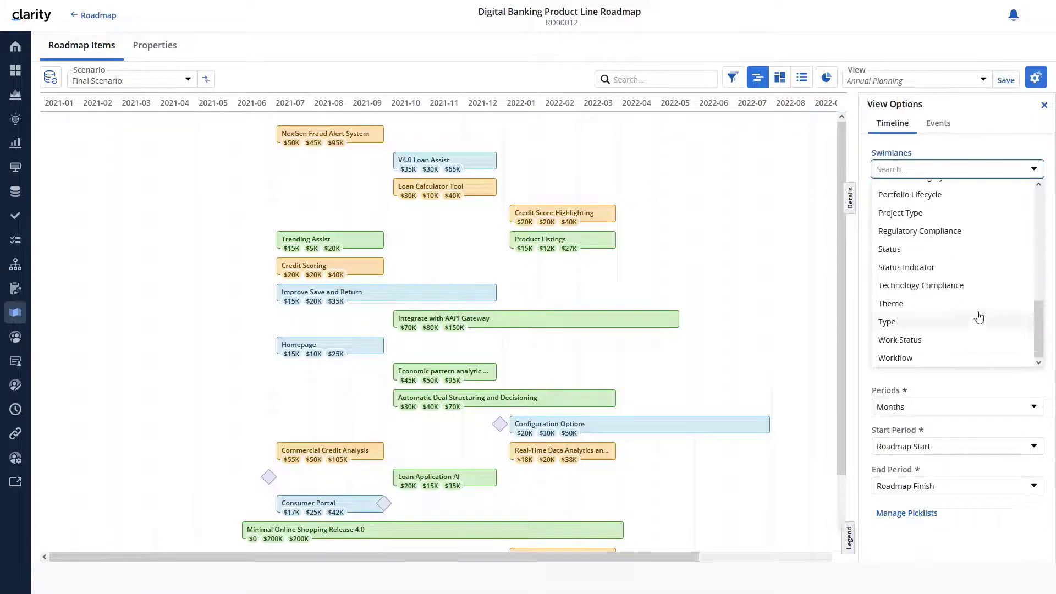
click(891, 303)
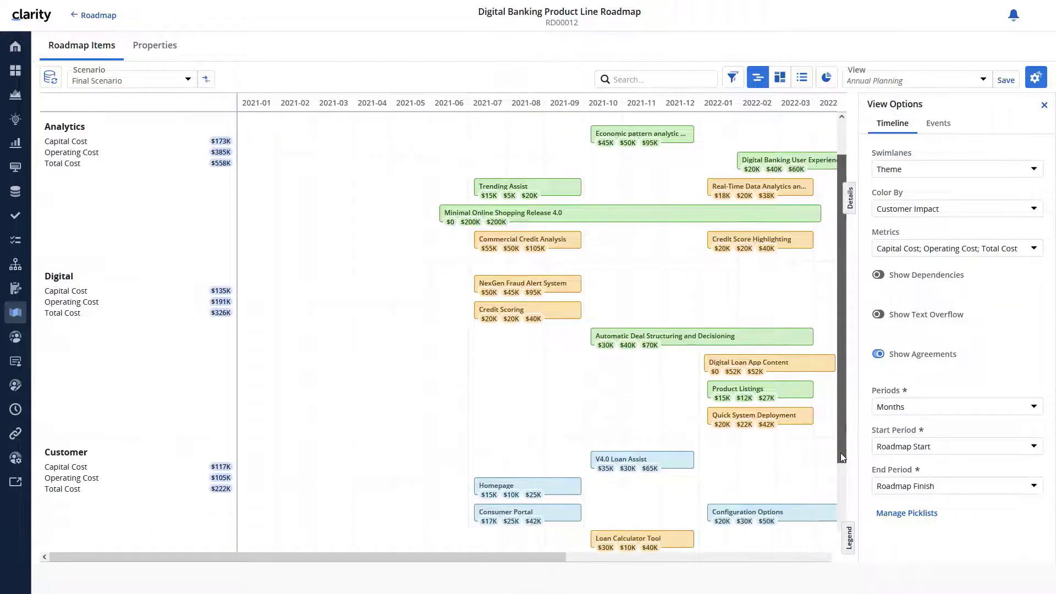
scroll(down, 3)
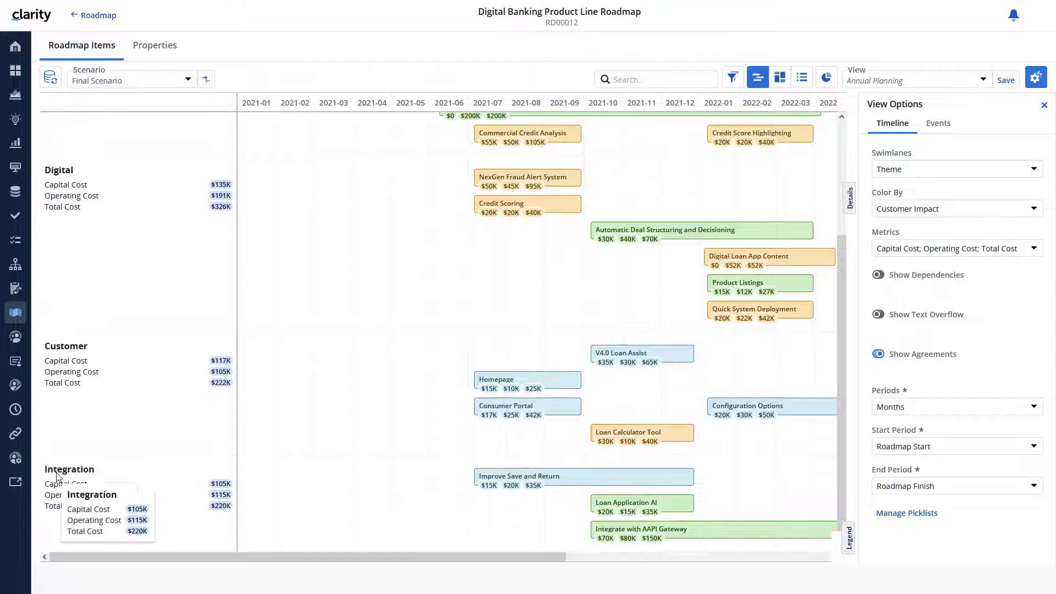
mouse_move(67, 176)
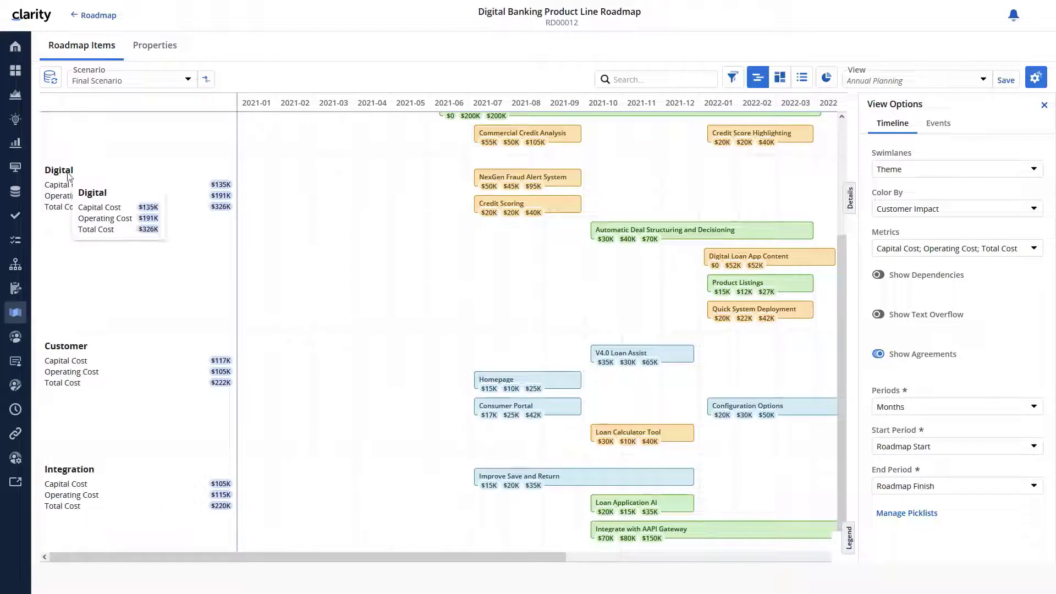
mouse_move(569, 308)
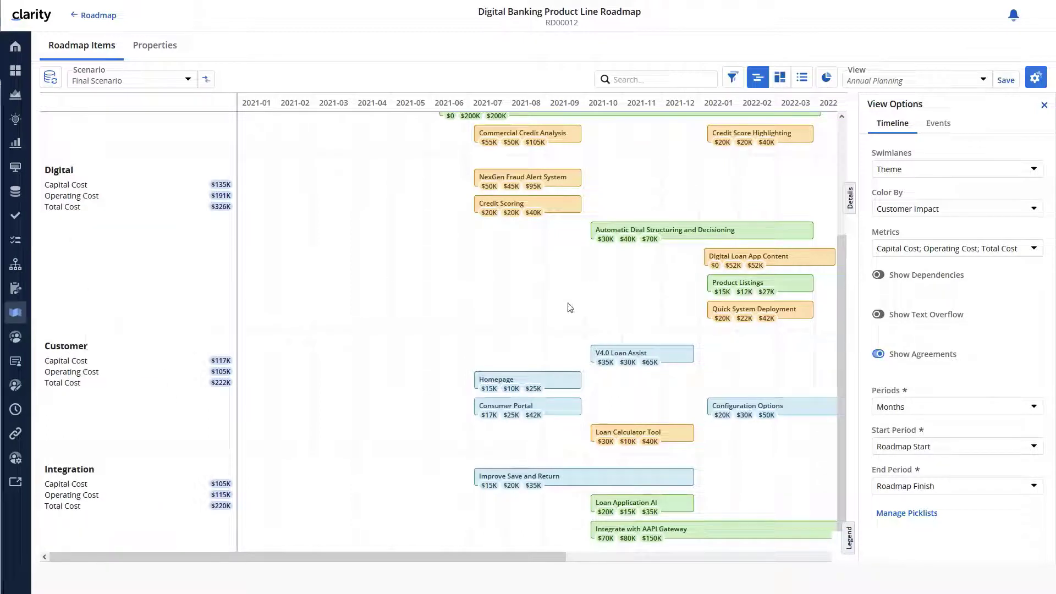
Colour the bars by In Plan status and briefly check the legend.
click(956, 208)
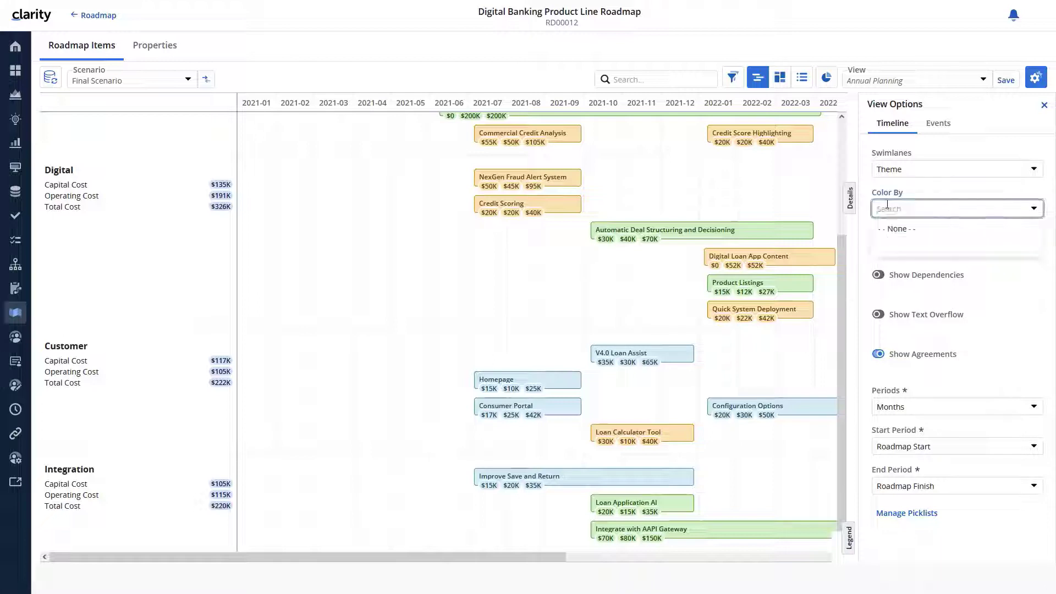
text(In)
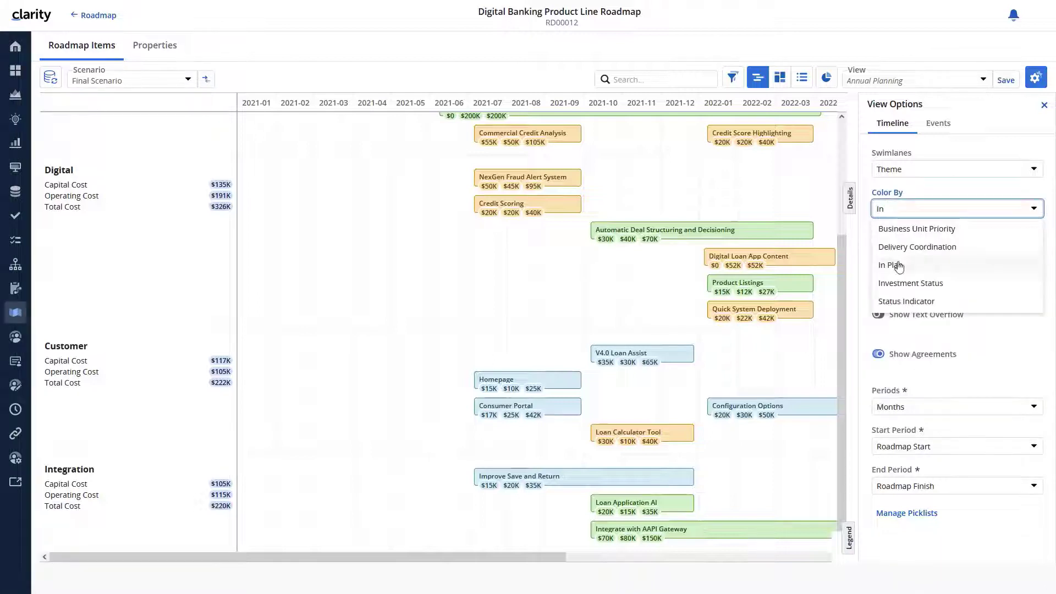
click(890, 264)
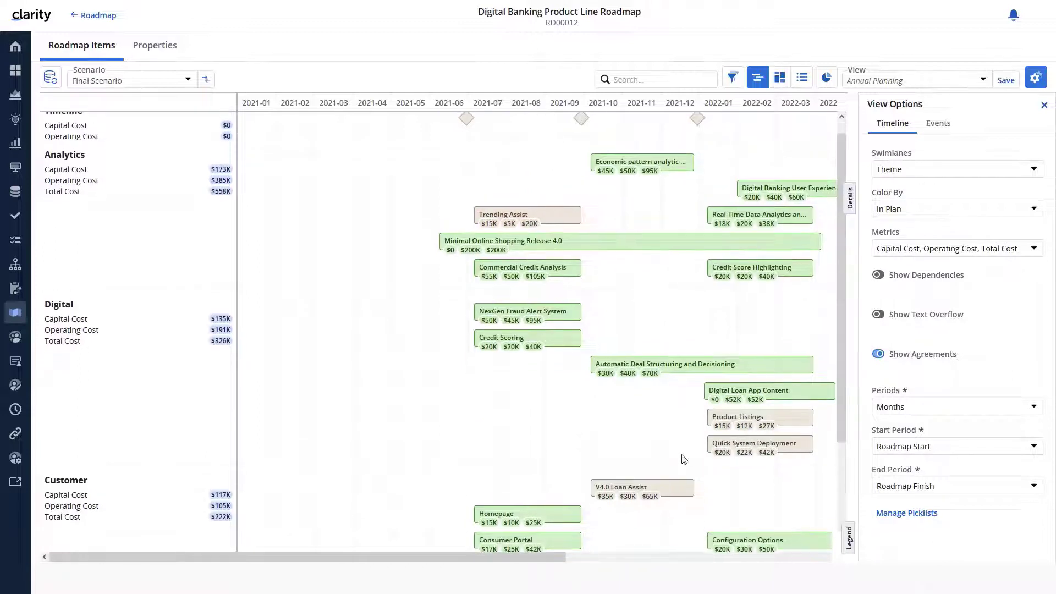
mouse_move(847, 539)
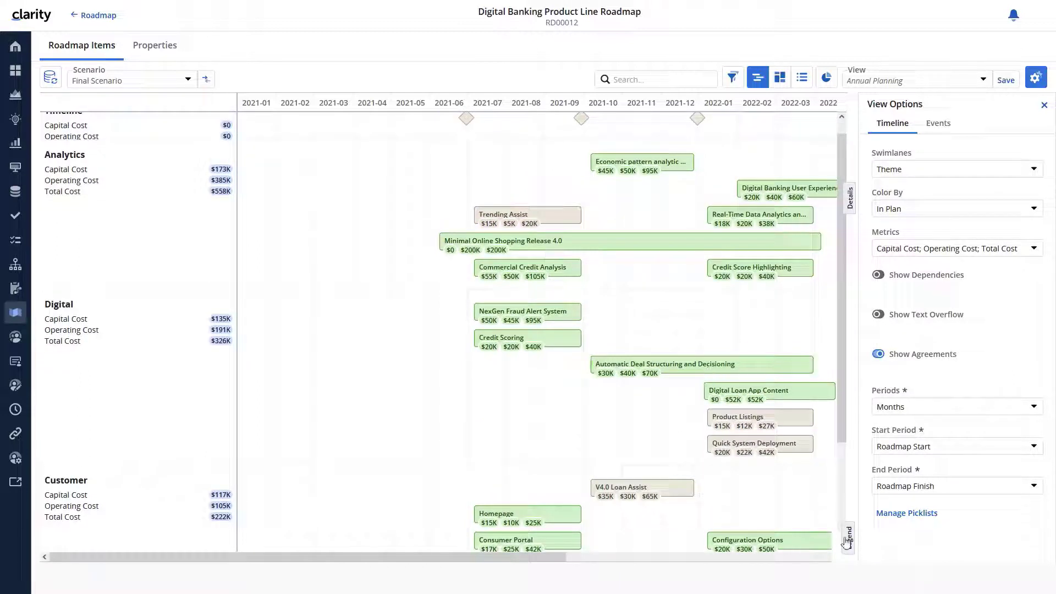
click(849, 535)
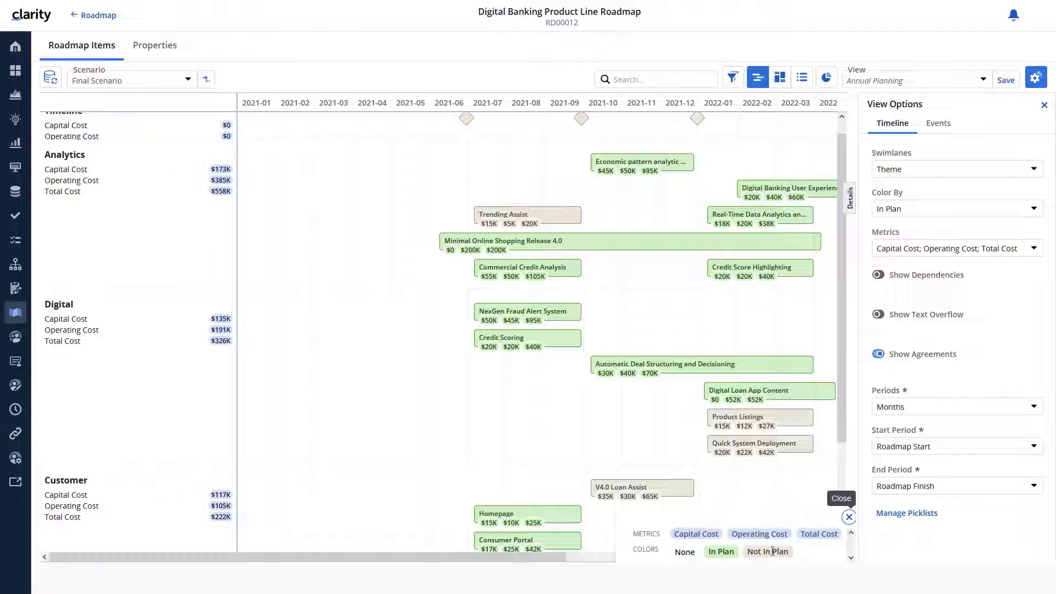
click(849, 517)
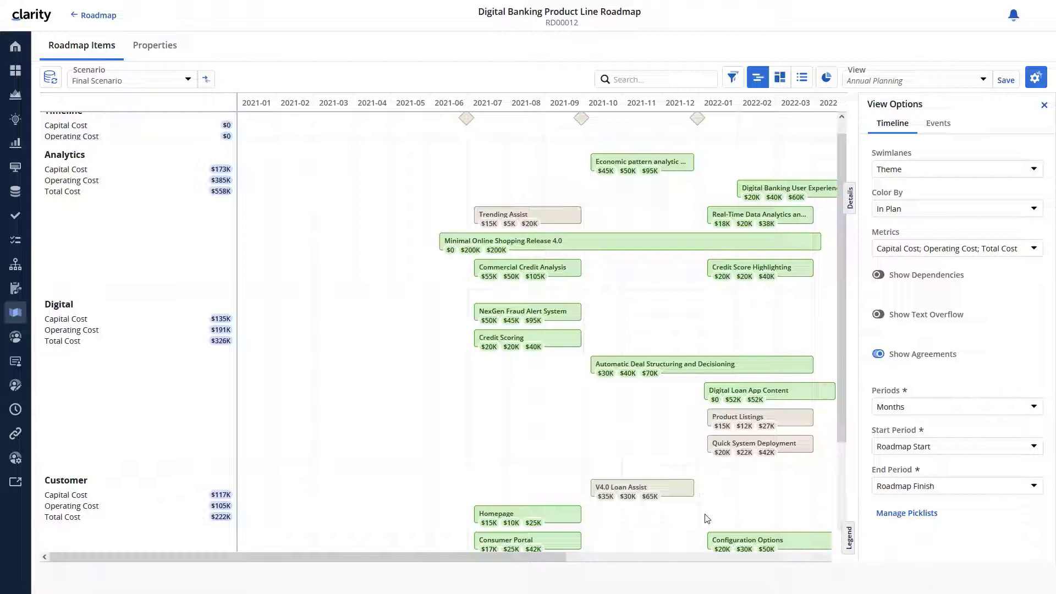
Close View Options and show the Benefit, Operating Cost and Capital Cost widgets.
click(1044, 104)
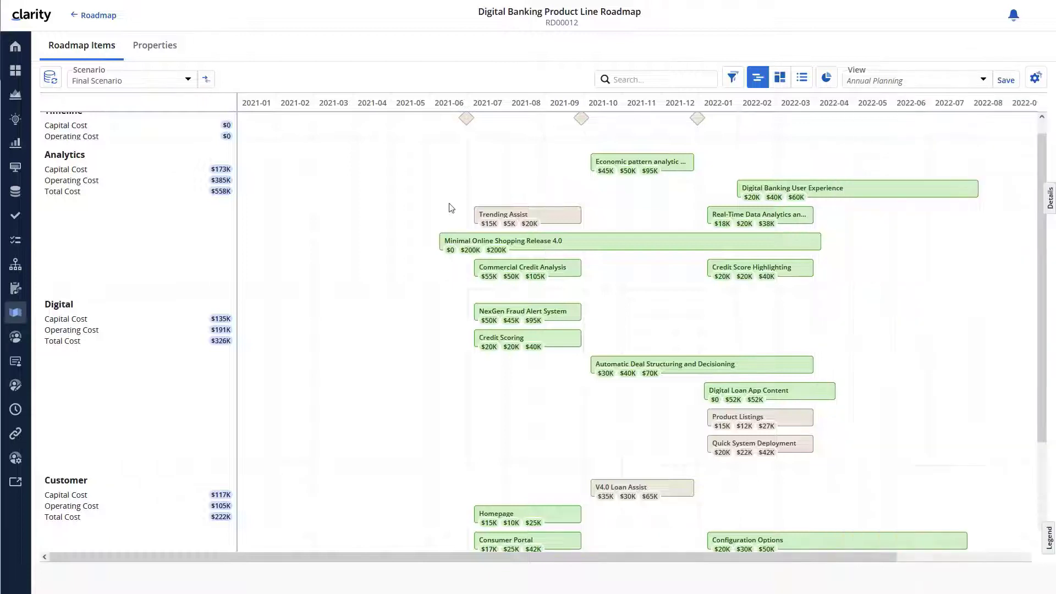
mouse_move(826, 77)
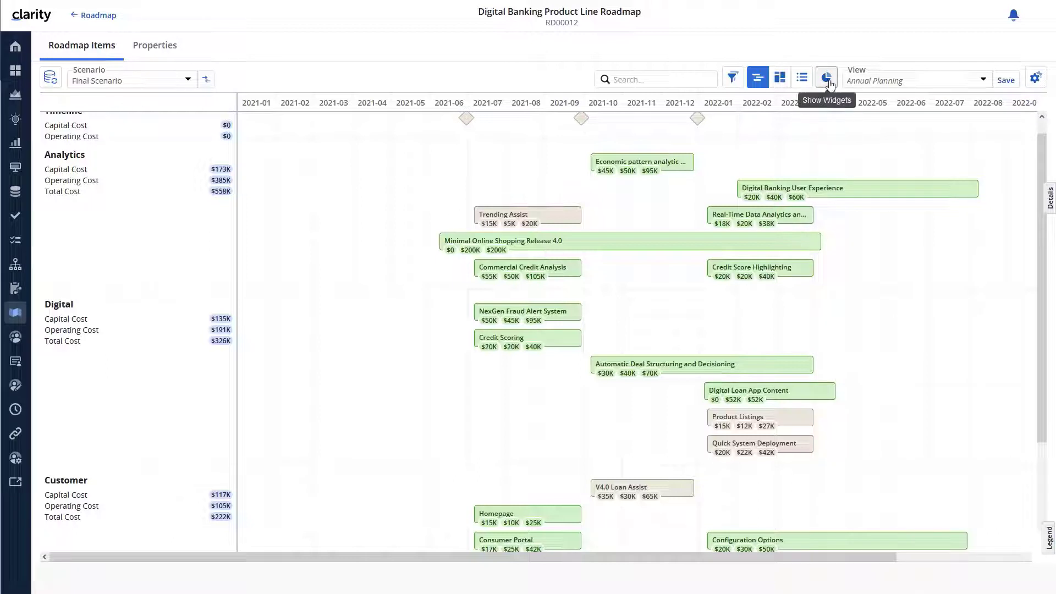
click(827, 77)
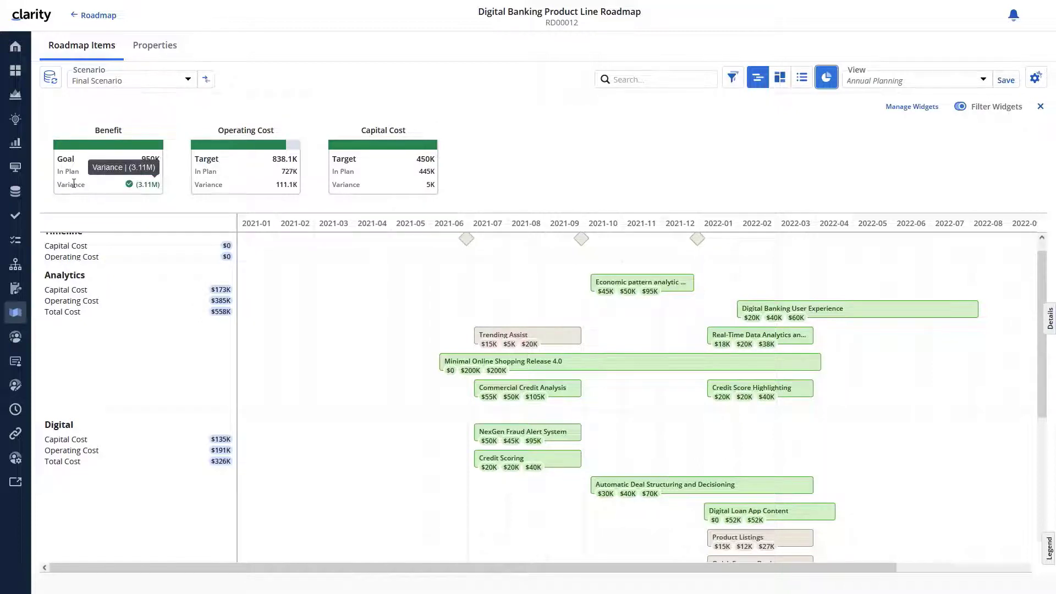
mouse_move(191, 195)
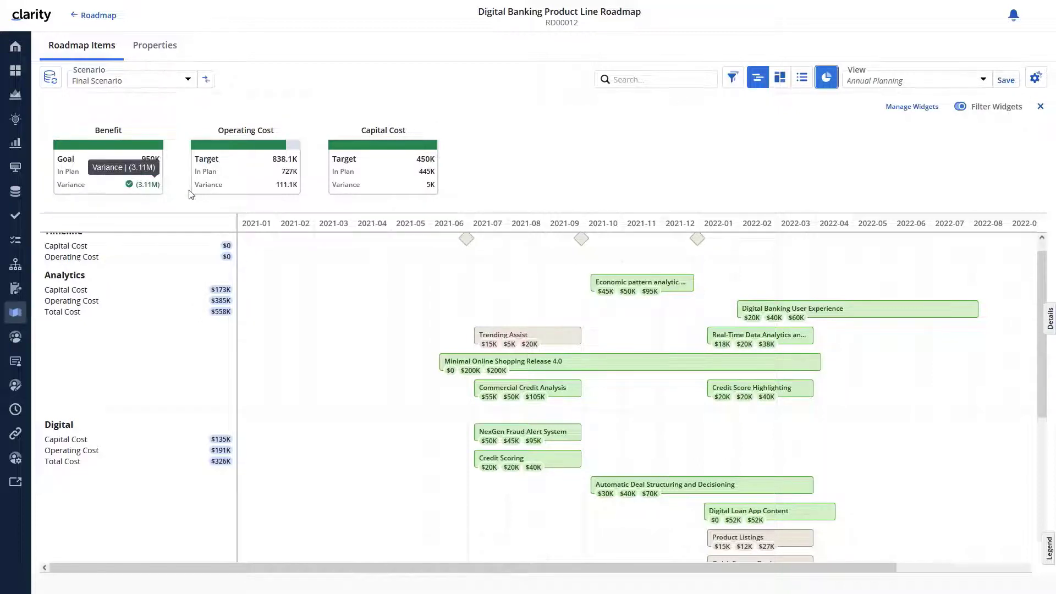
mouse_move(360, 180)
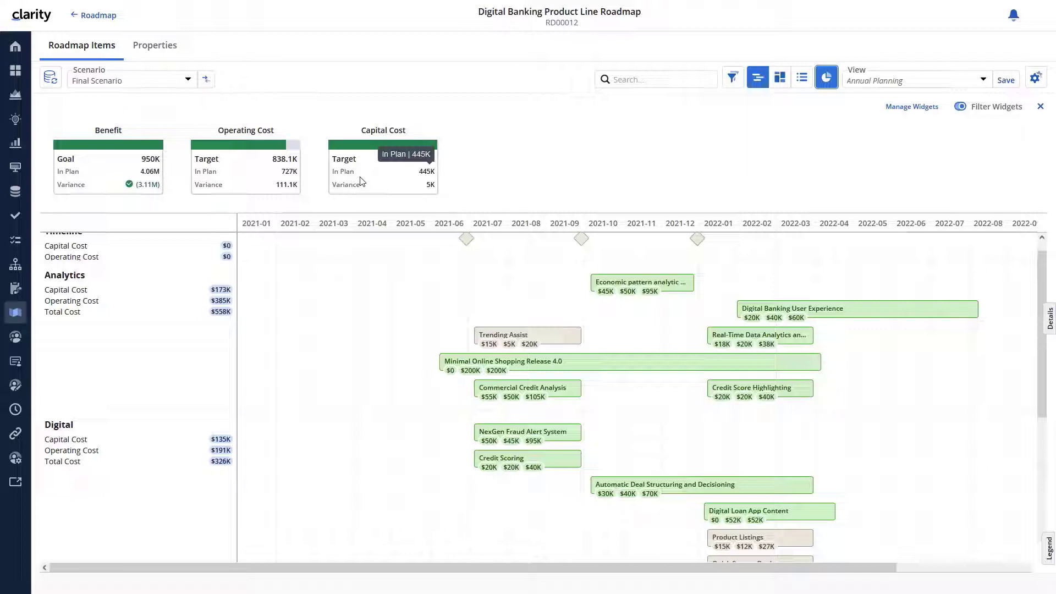
mouse_move(911, 106)
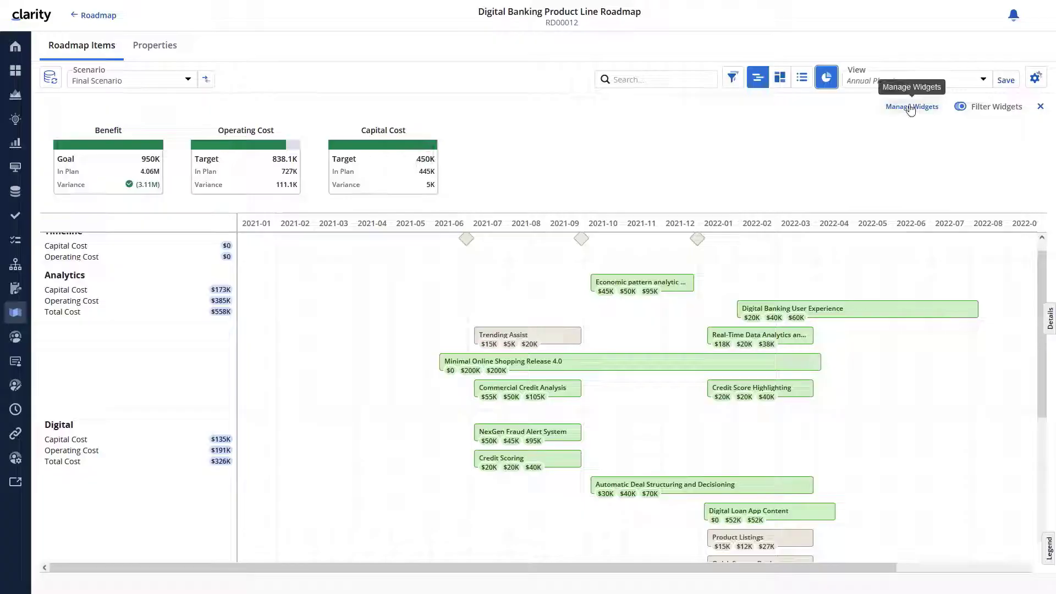
Create a 'Total Cost' widget that sums Total Cost, with the label 'In Plan'.
click(911, 106)
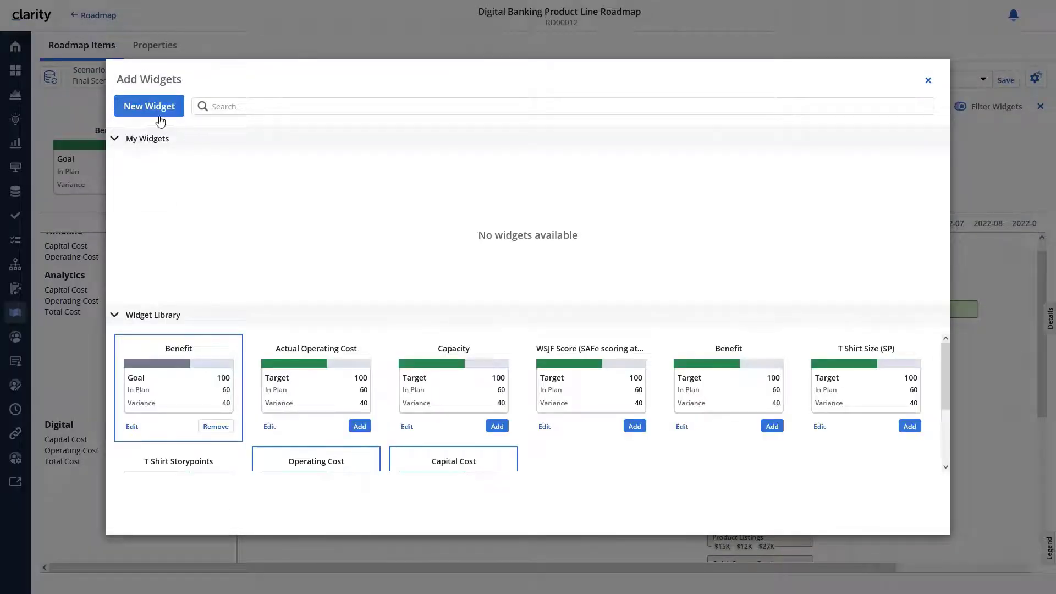
click(149, 106)
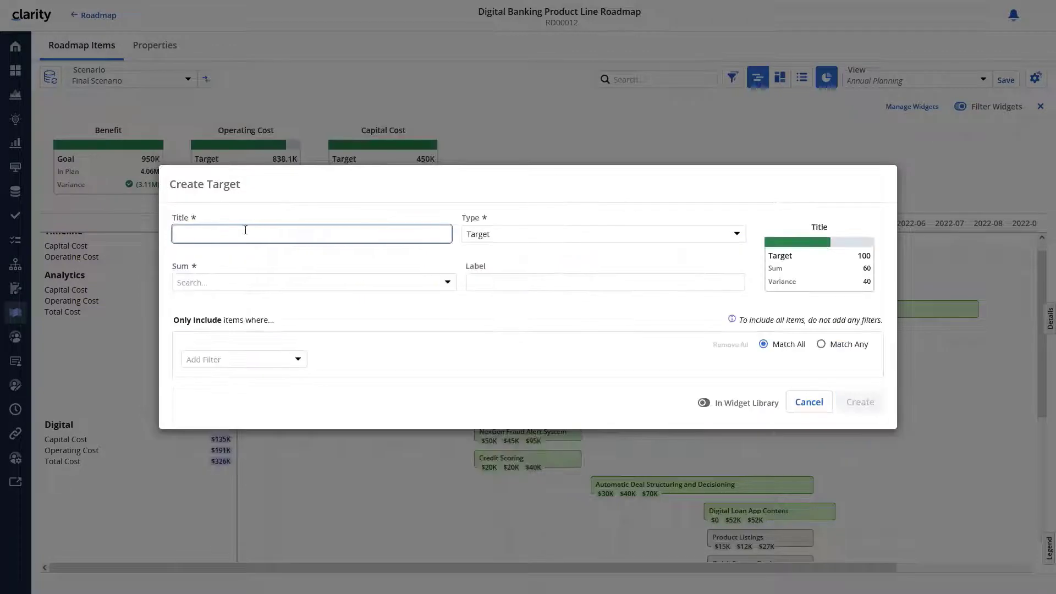
text(Total Cost)
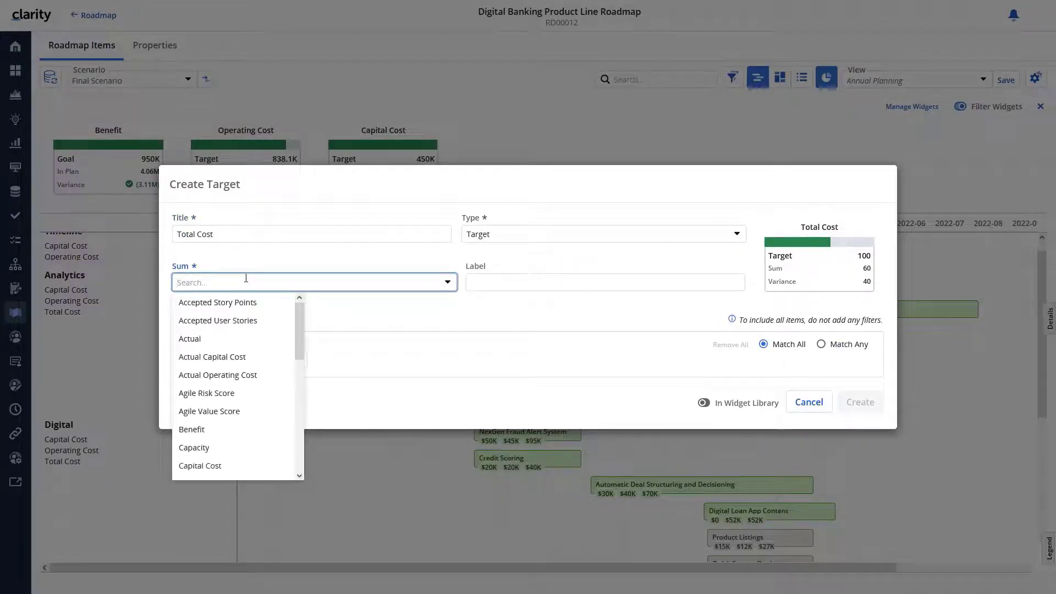
text(Tota)
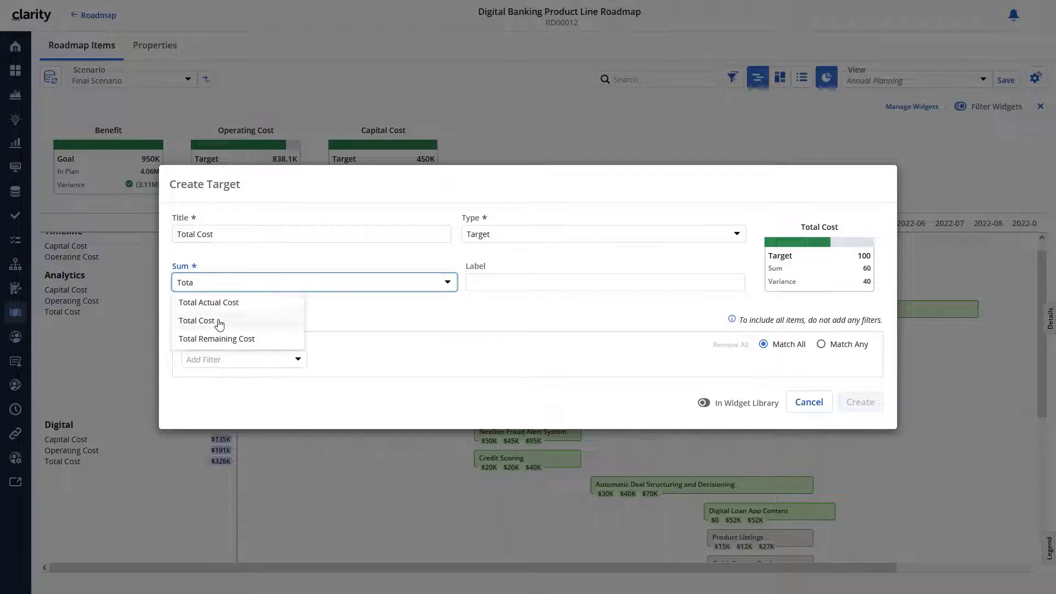
click(196, 320)
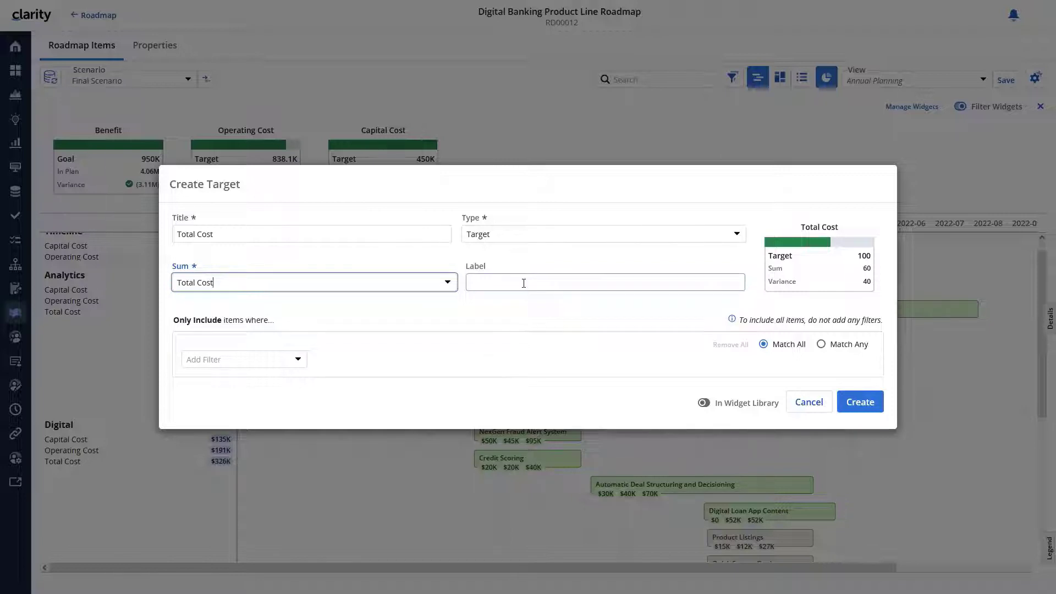
click(604, 283)
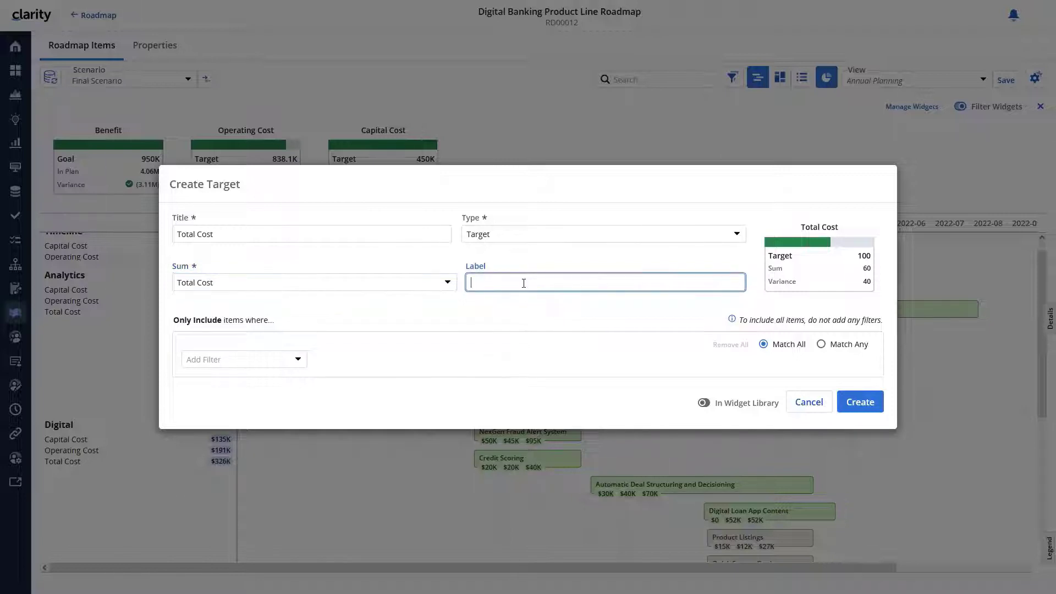
text(In Plan)
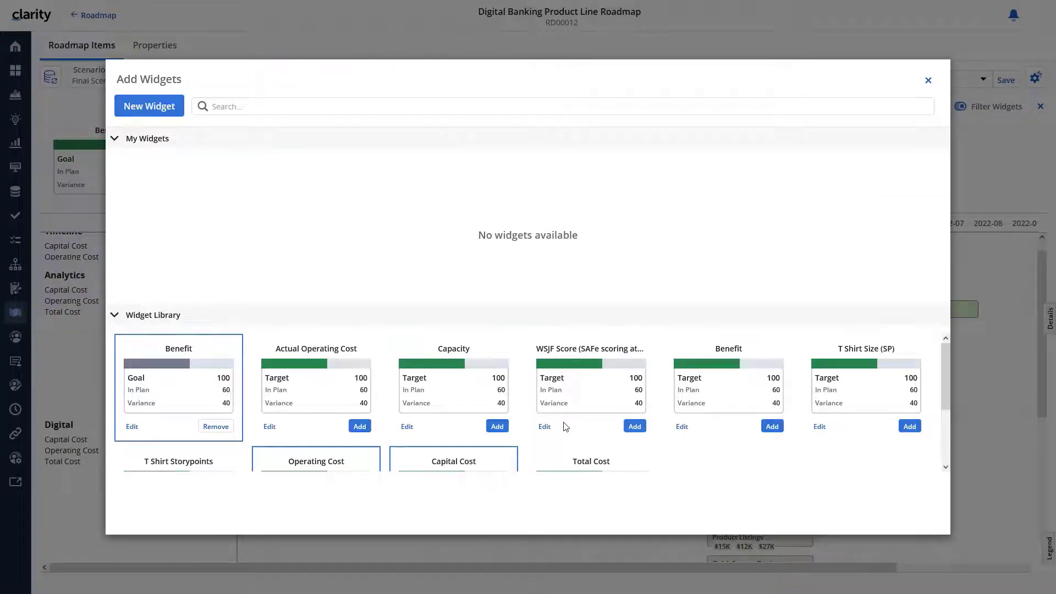
Add the Total Cost widget to the roadmap with a 1.18M target.
scroll(down, 3)
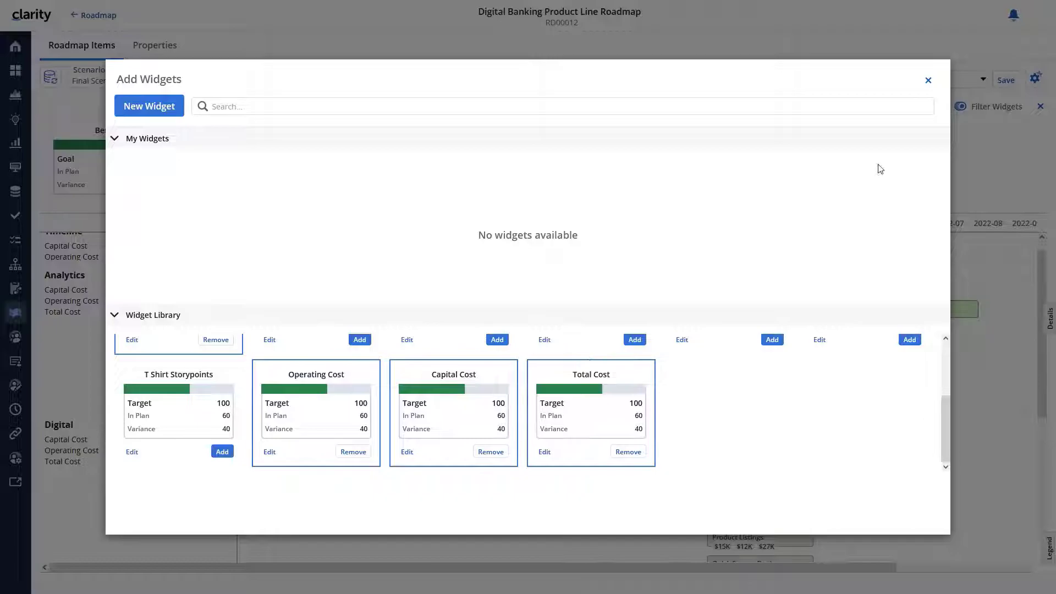
click(928, 81)
text(1180)
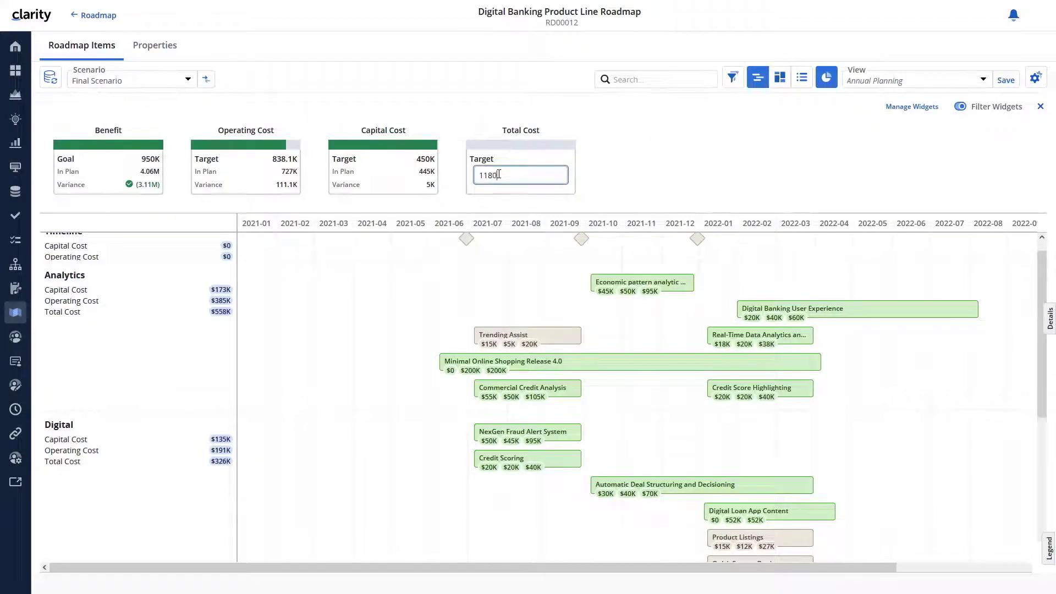
key(Return)
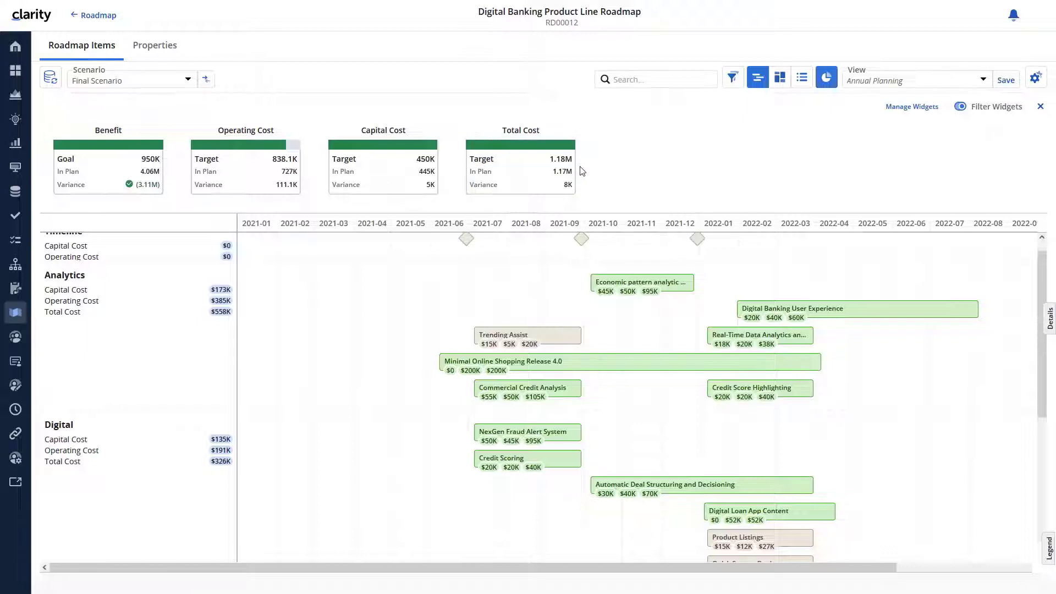
click(1036, 77)
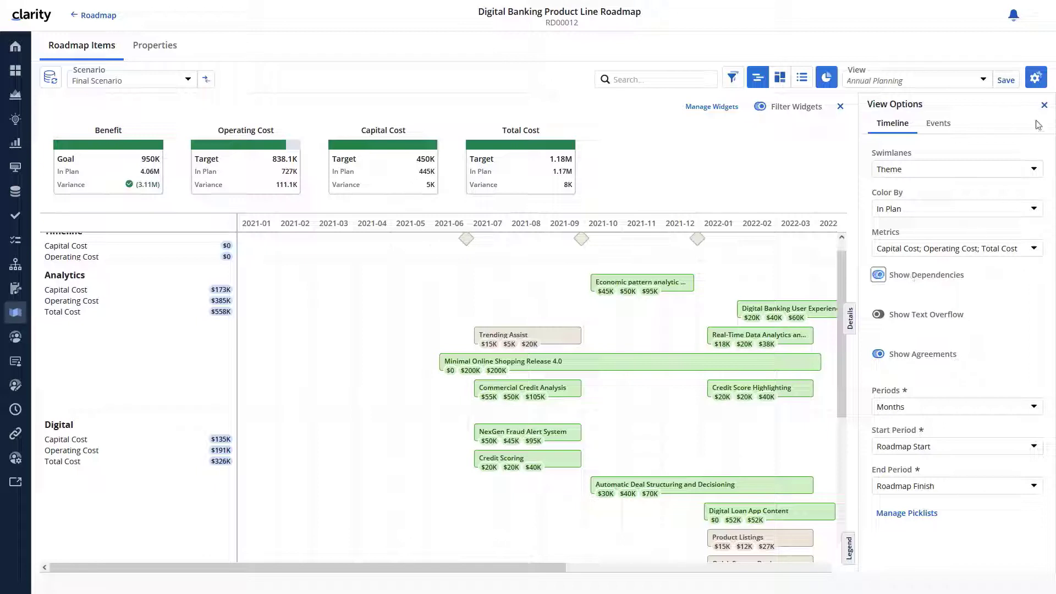
Toggle dependency lines between linked roadmap items on the timeline.
click(1043, 105)
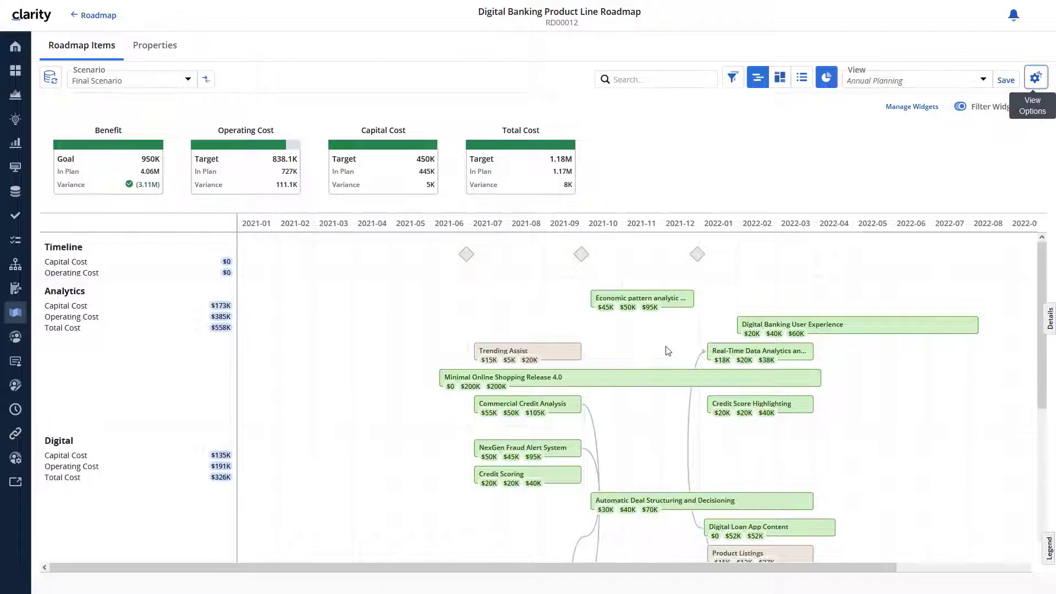
mouse_move(619, 354)
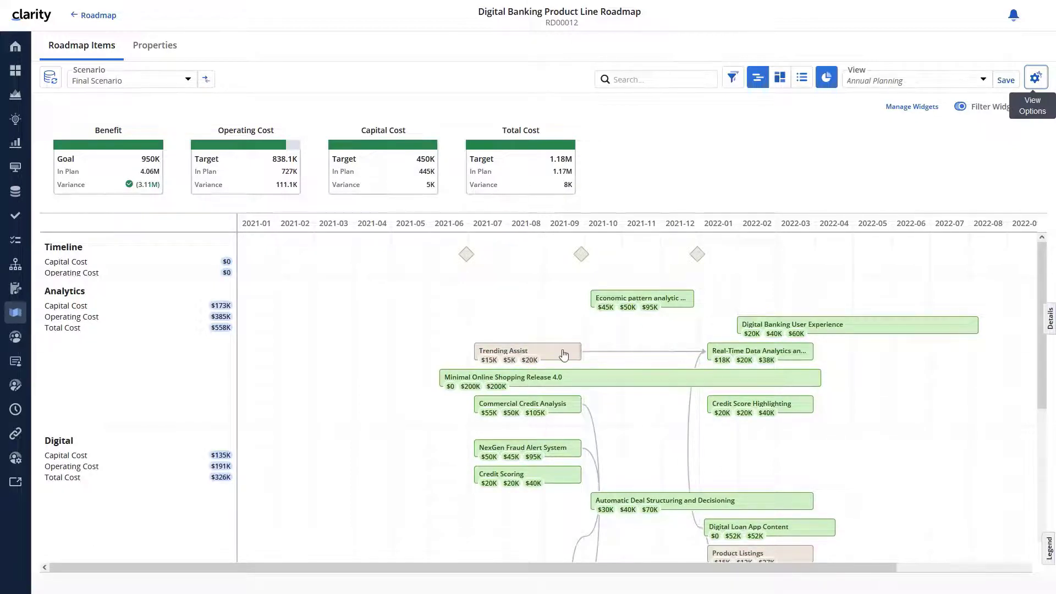
click(1036, 77)
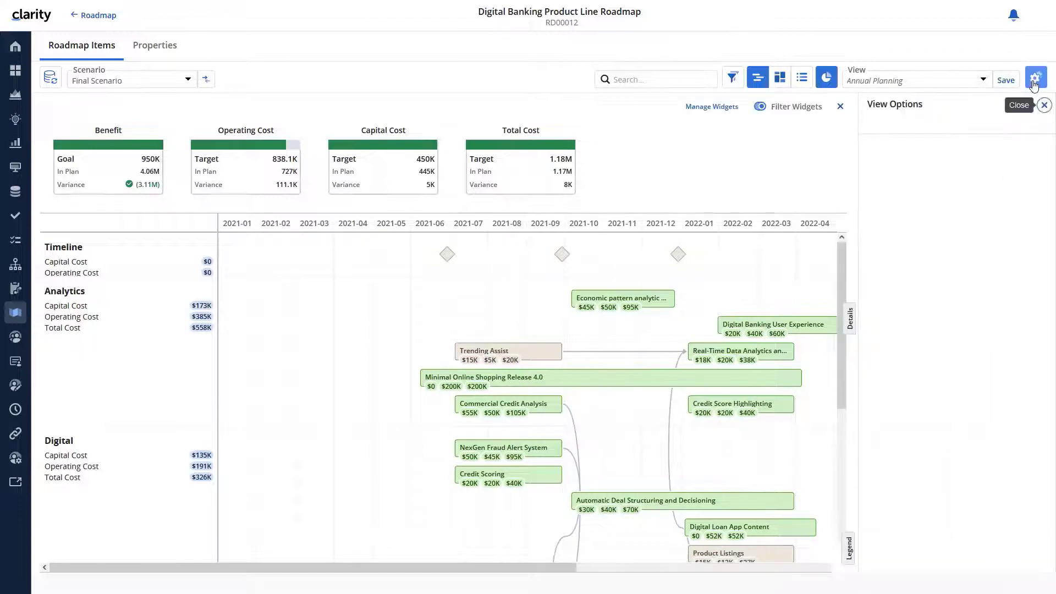
click(1036, 77)
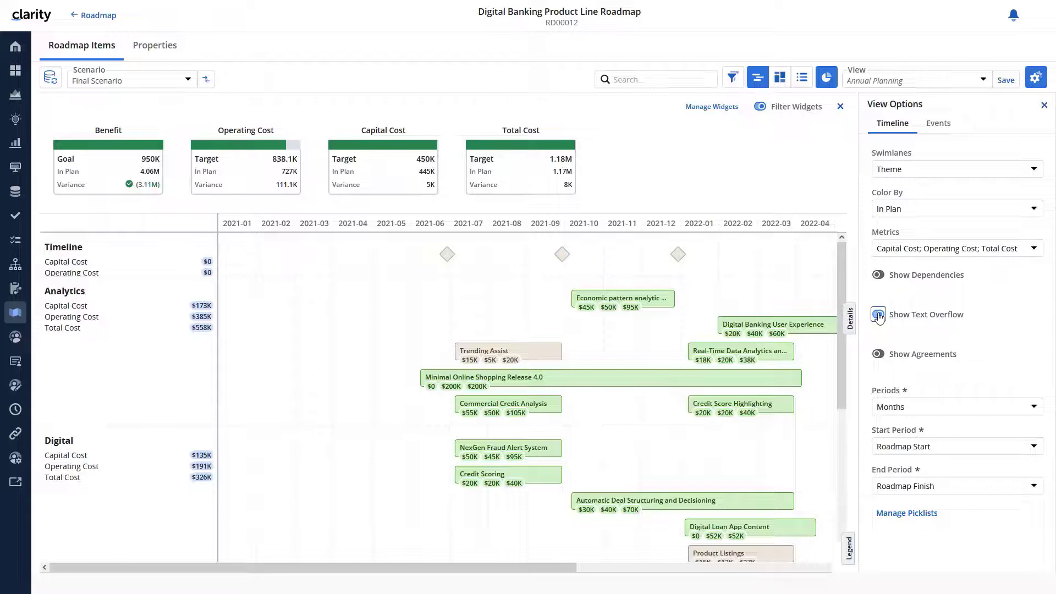
Turn on text overflow and agreements, then review swimlanes on the Final Scenario-Approved scenario.
click(879, 314)
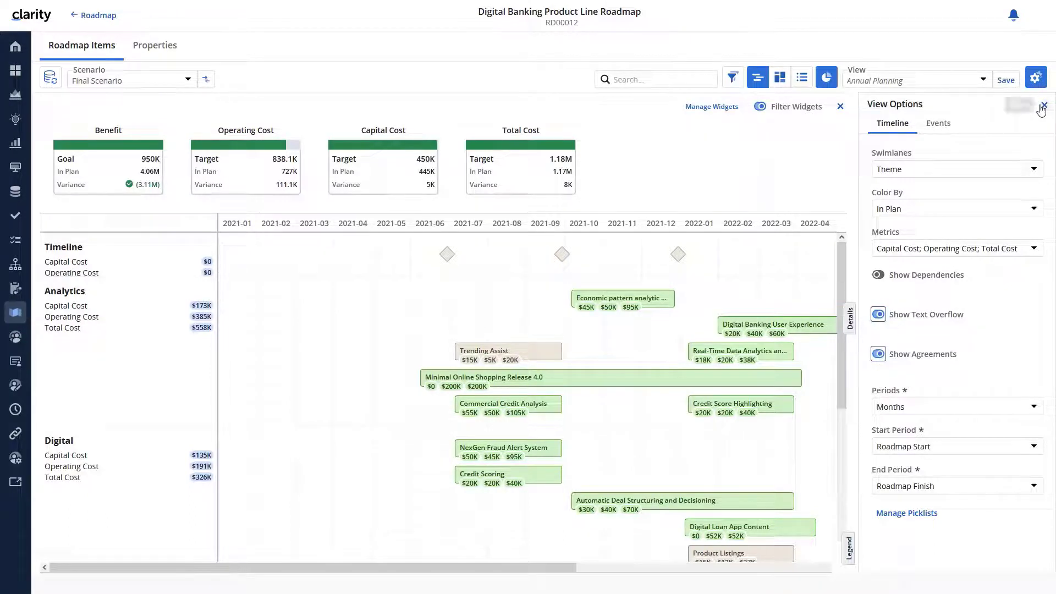
click(1044, 107)
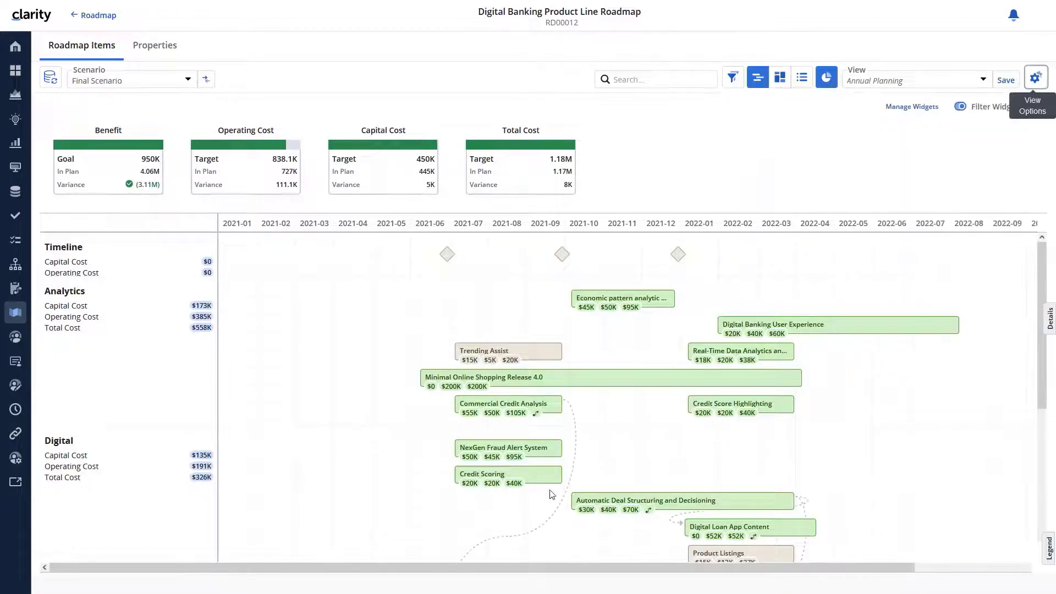
scroll(down, 3)
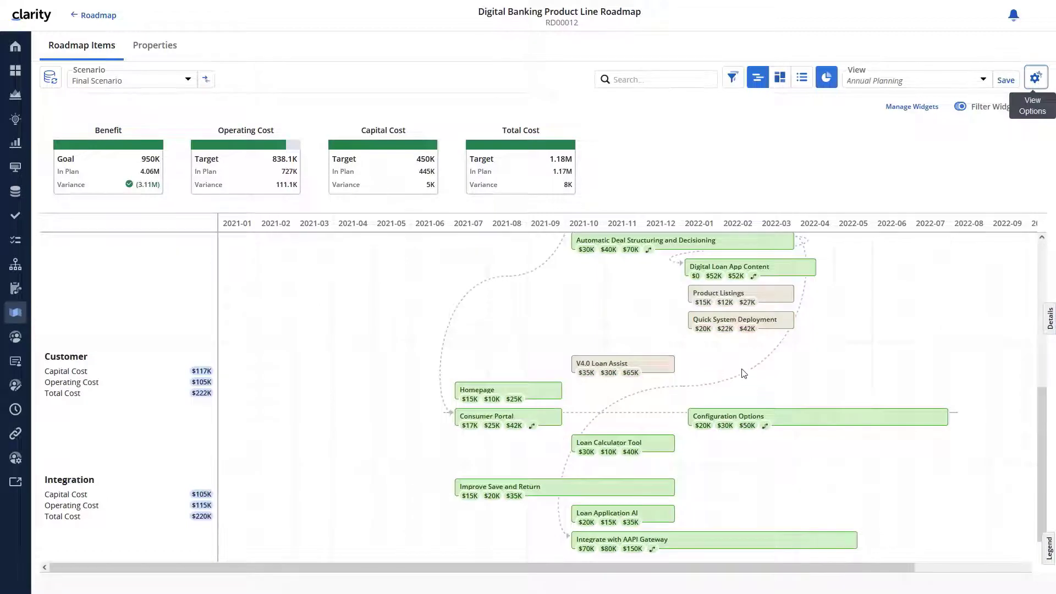
mouse_move(549, 266)
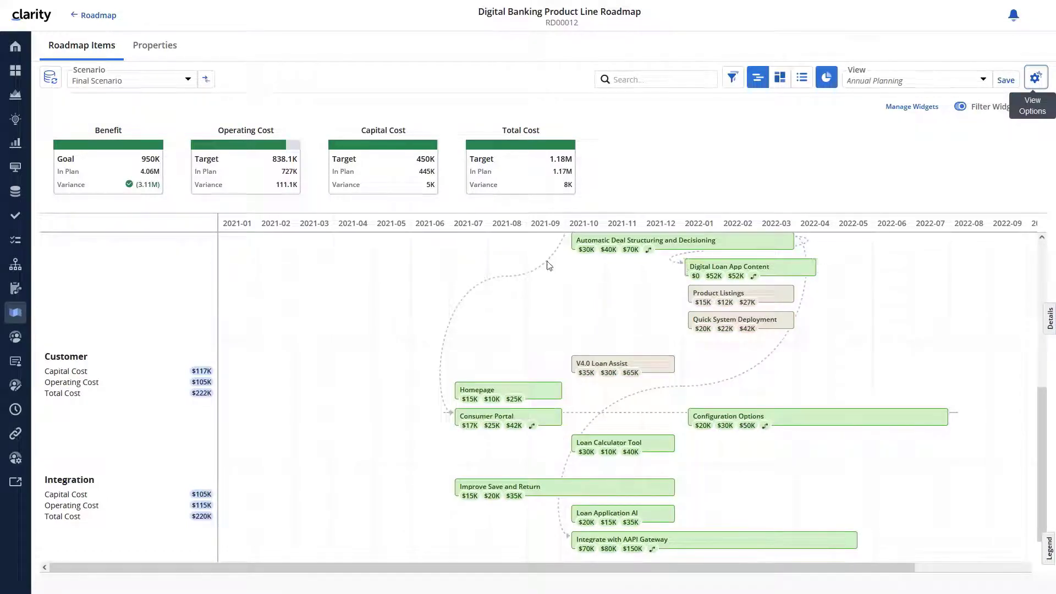
click(131, 81)
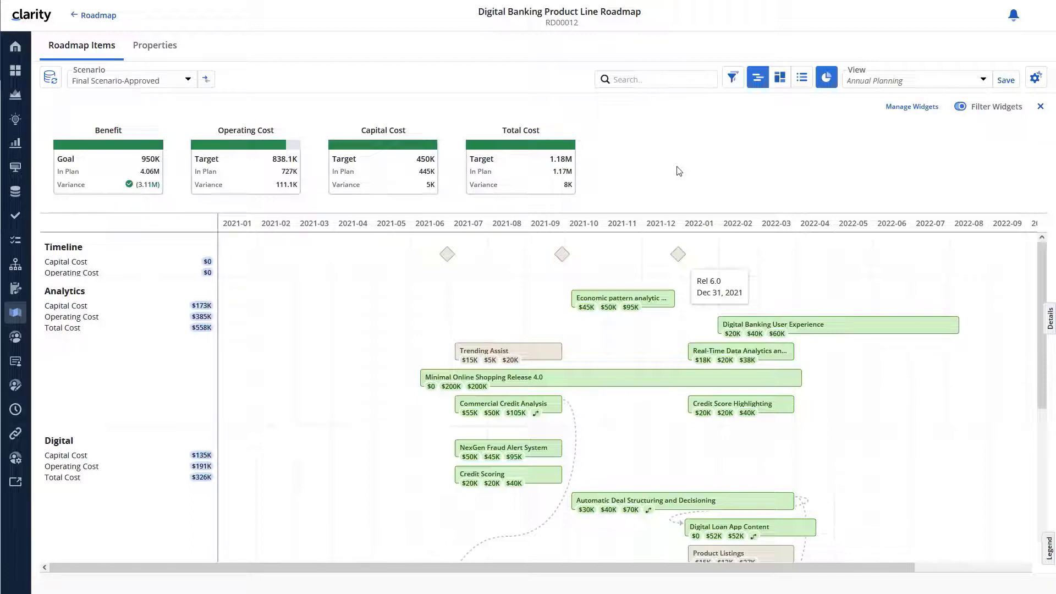
mouse_move(206, 79)
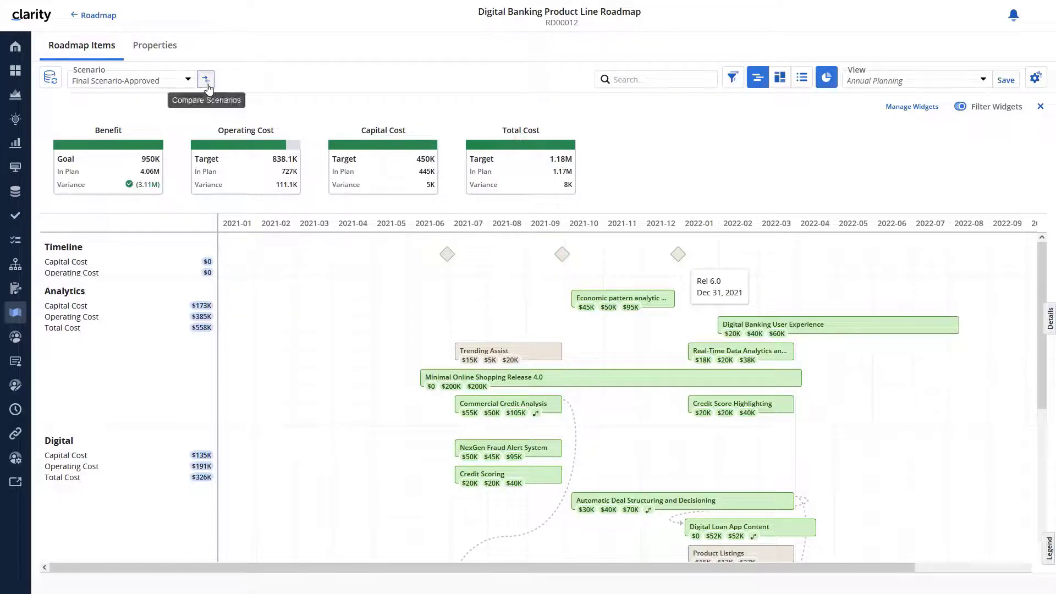
click(205, 78)
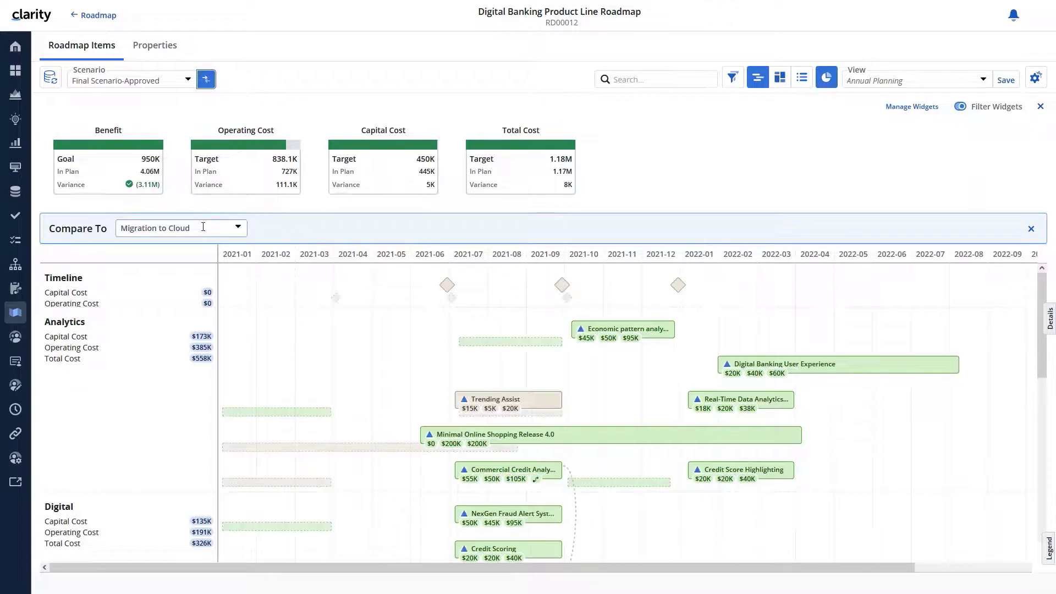
mouse_move(252, 450)
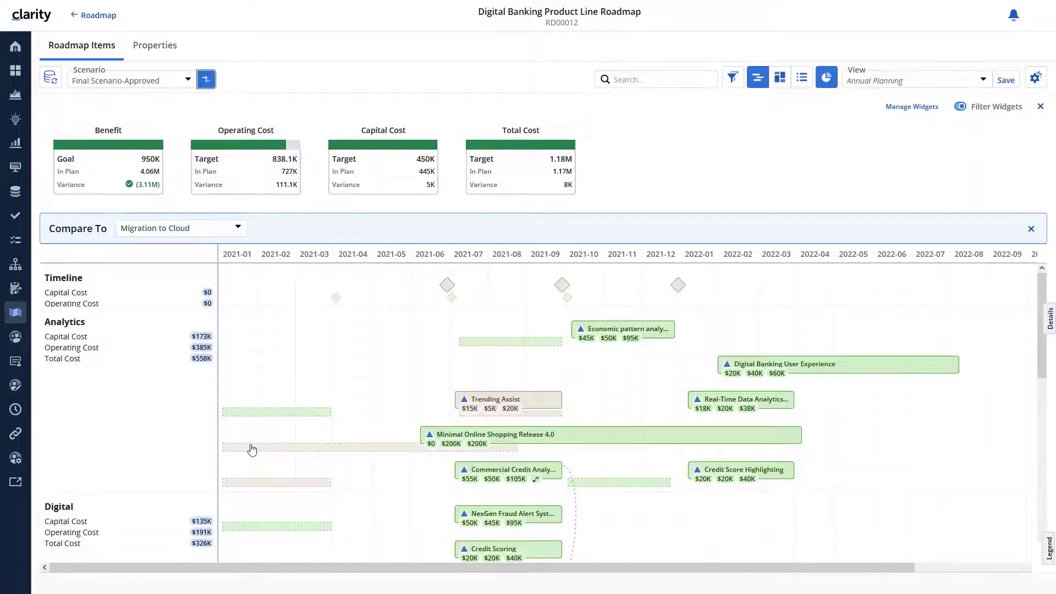
mouse_move(556, 444)
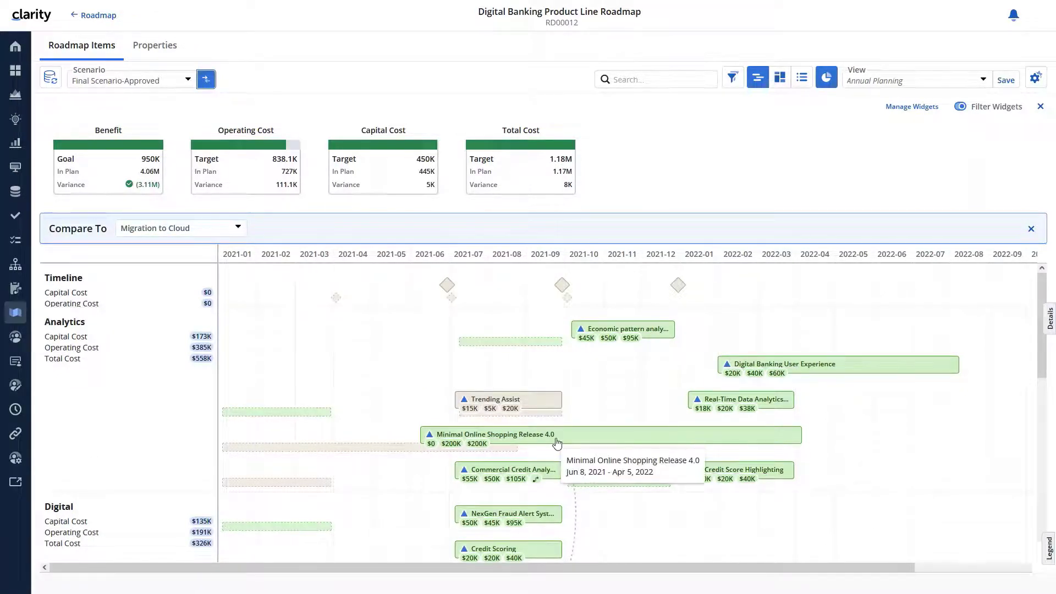
mouse_move(570, 489)
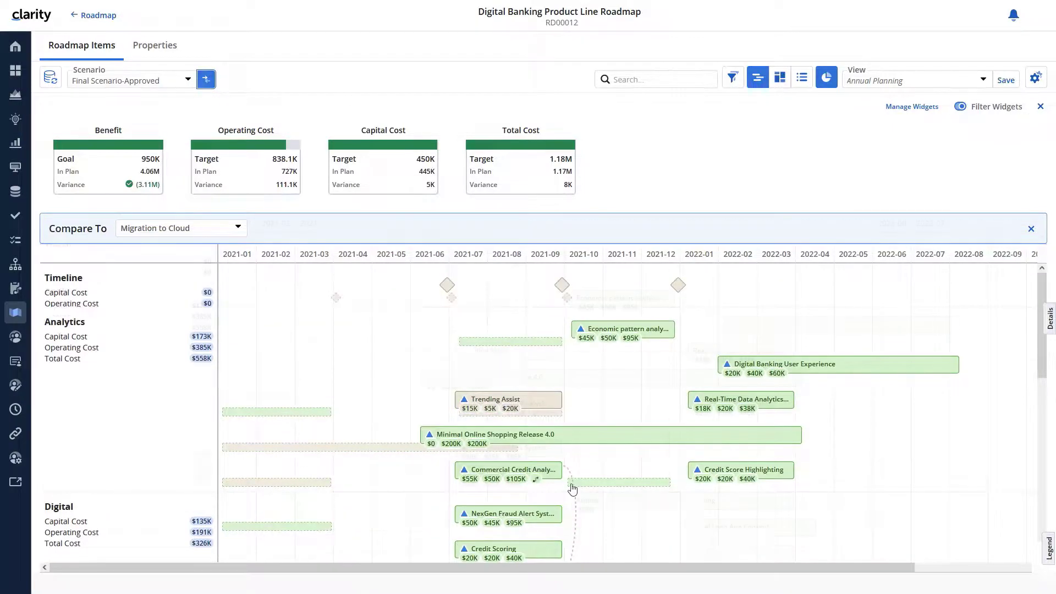
click(1030, 228)
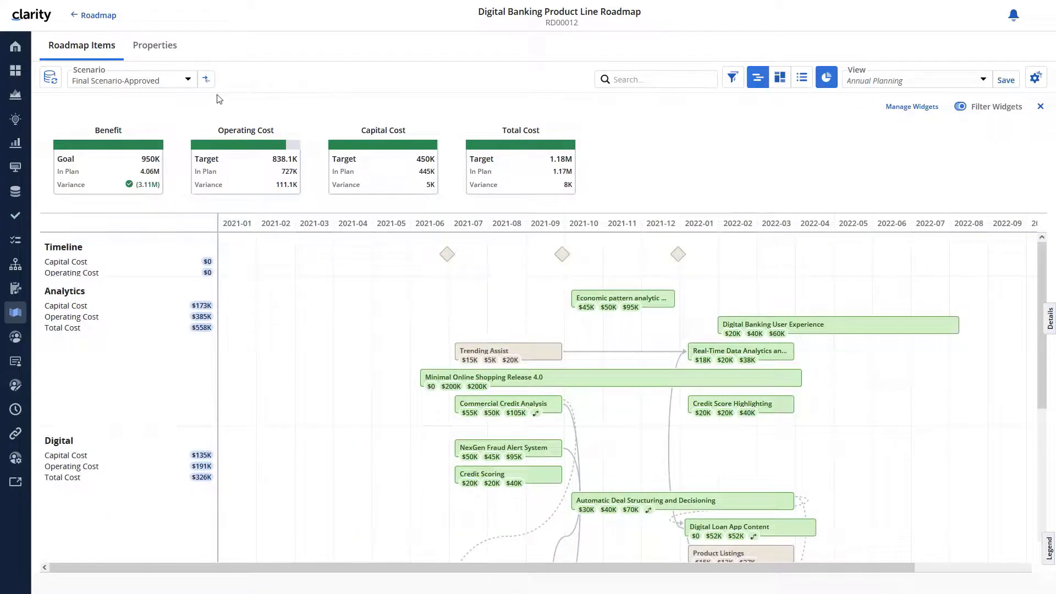
Export the roadmap to PDF and open the file in Firefox.
click(50, 78)
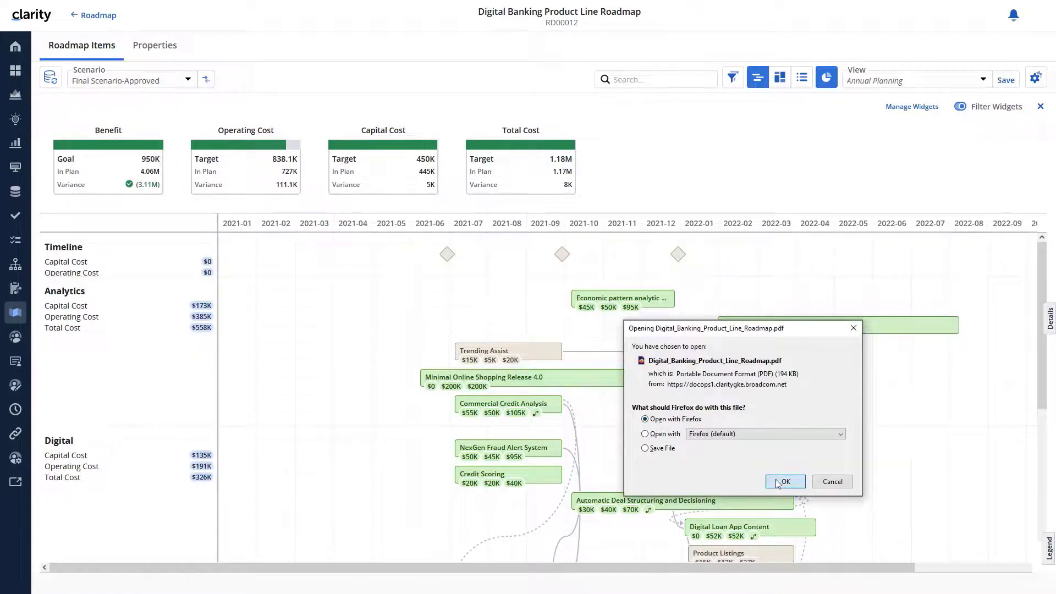
click(785, 481)
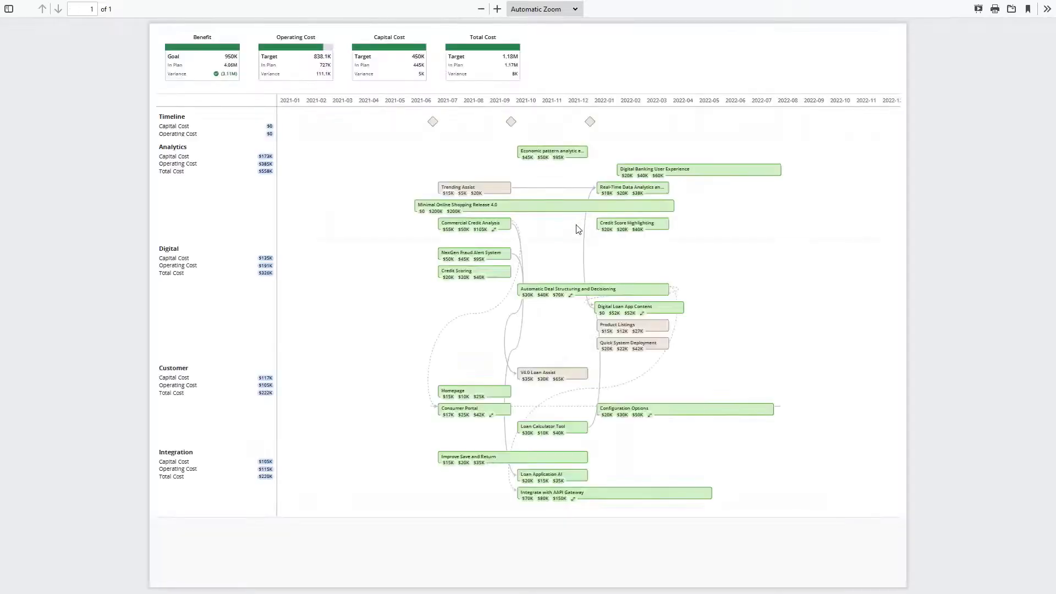